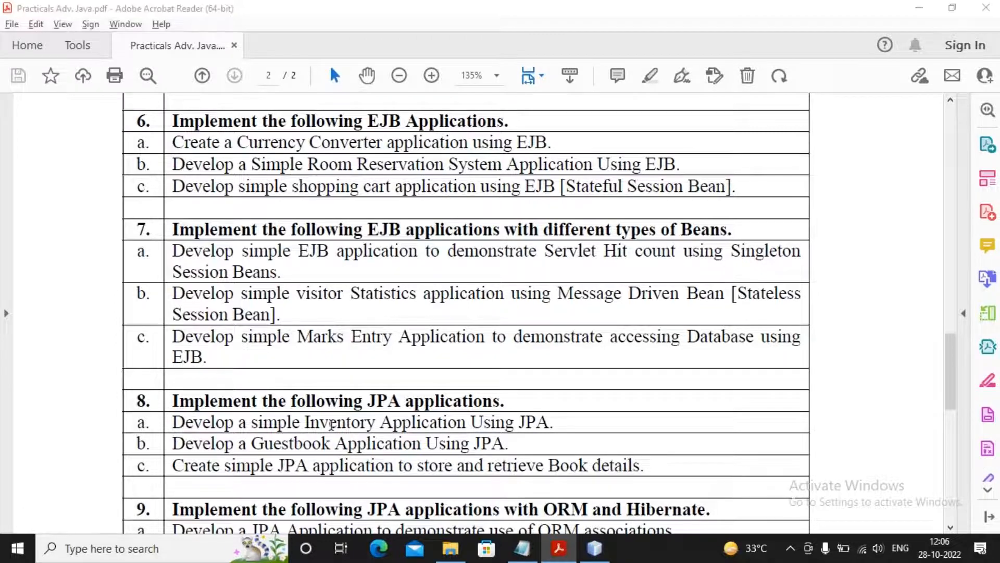
- Expand the Google answer to 'What is singleton session bean?' before moving to NetBeans
text(ch)
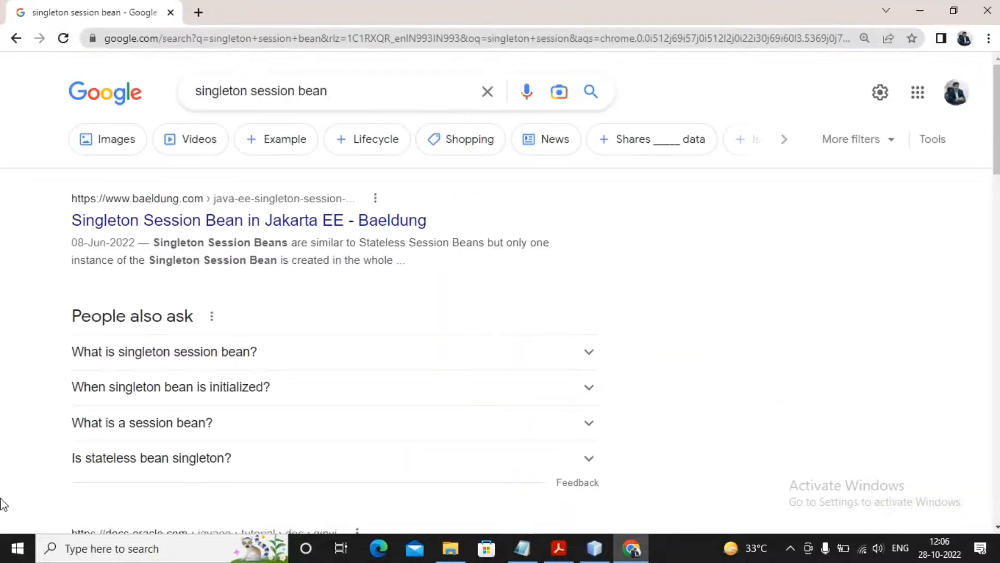
click(163, 351)
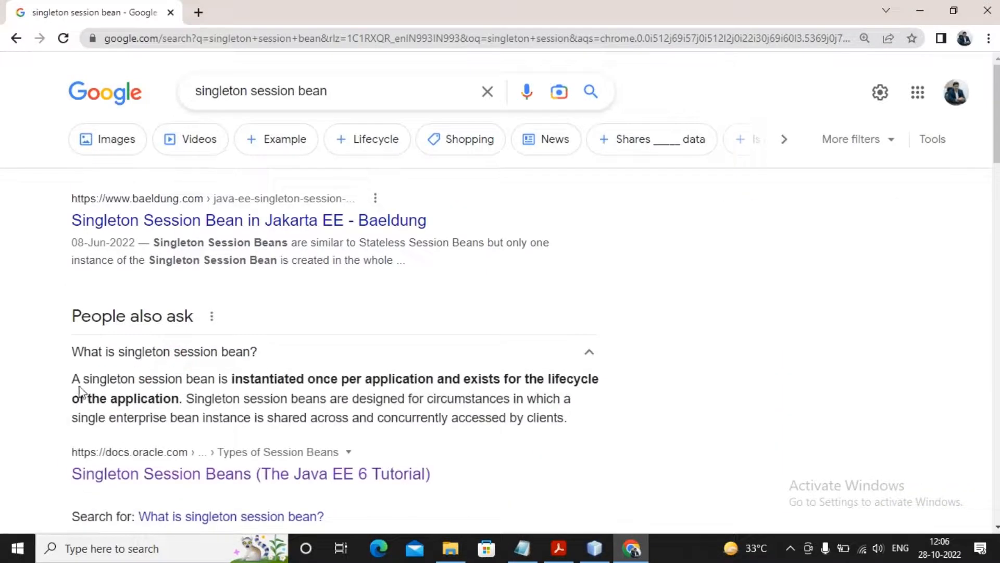
mouse_move(294, 381)
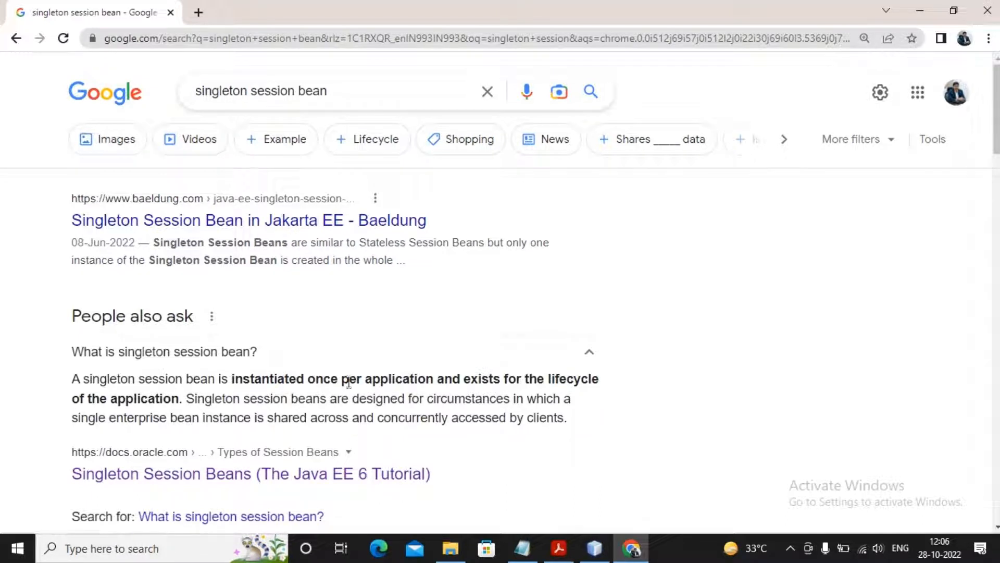
mouse_move(385, 402)
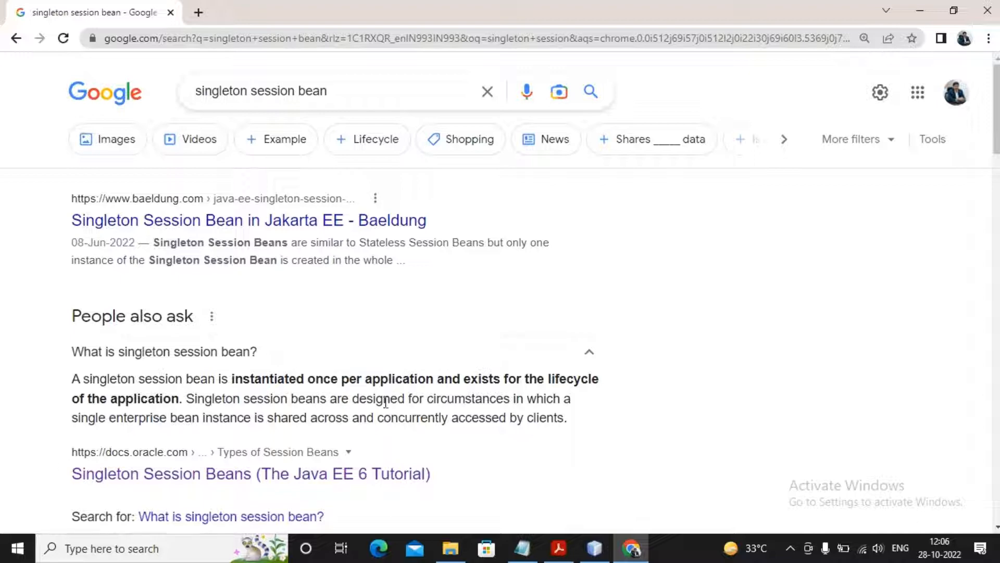
mouse_move(539, 412)
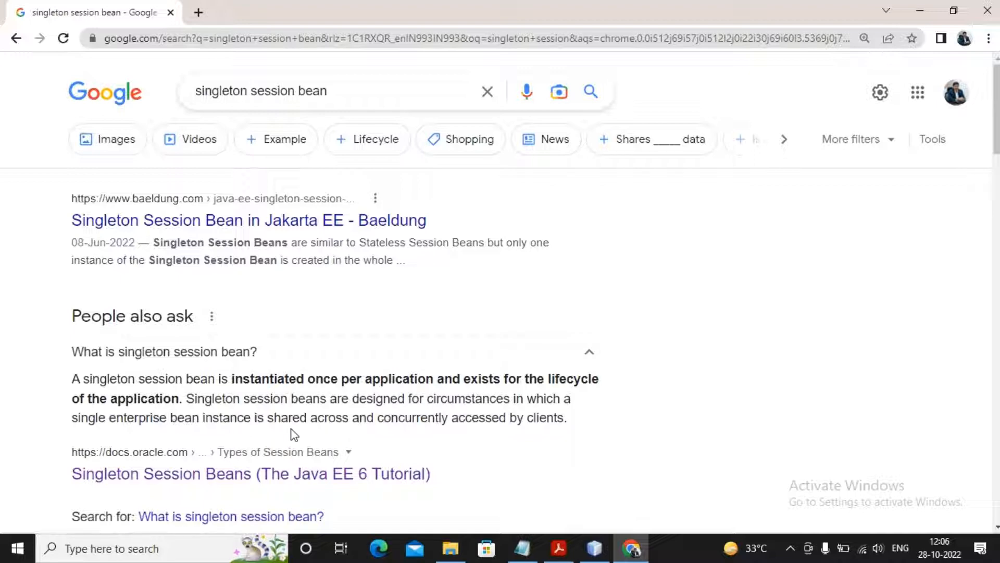
mouse_move(427, 442)
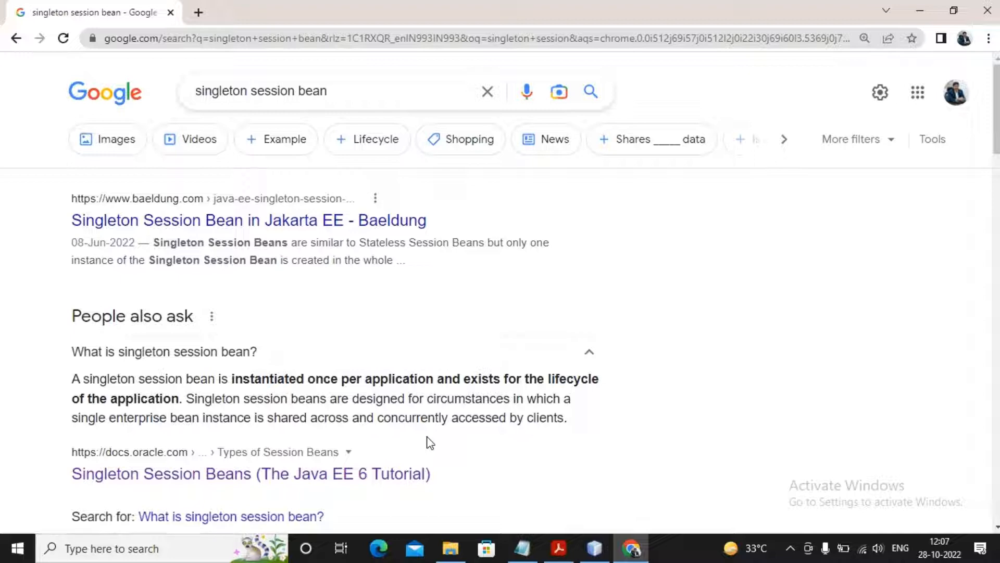
mouse_move(429, 444)
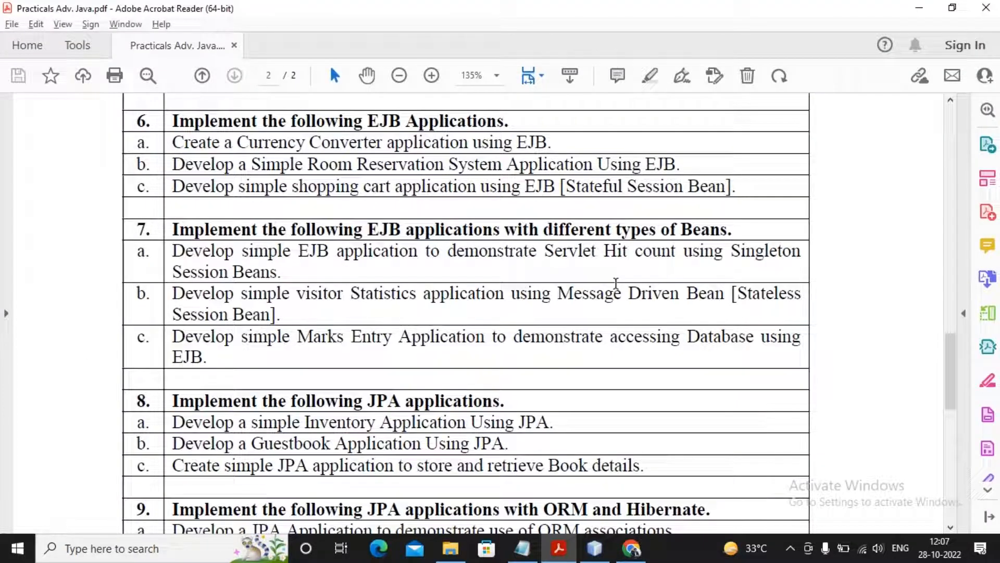
mouse_move(602, 522)
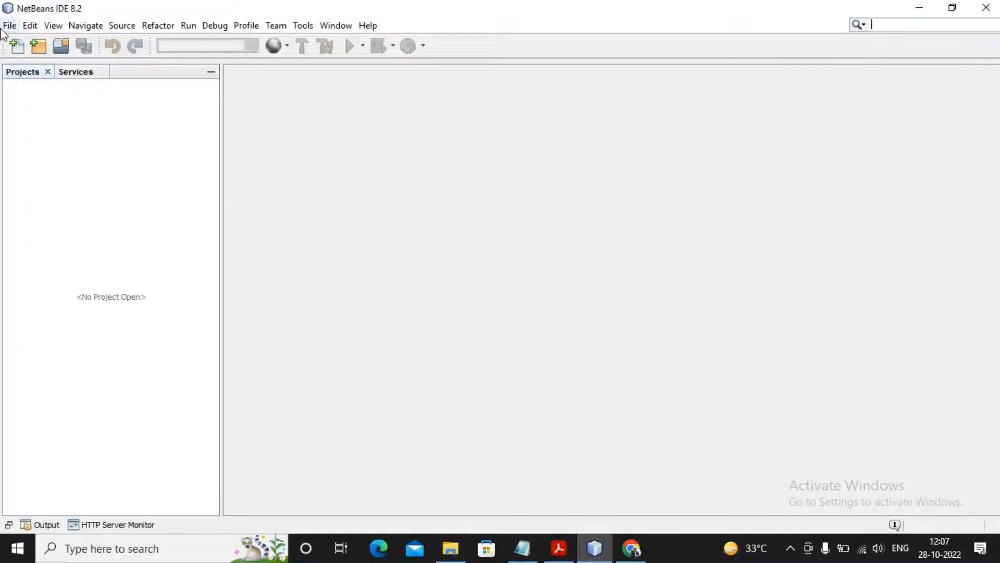
- Create a Java Web Application named Practical7a on GlassFish 4.1.1 with Java EE 7 Web
click(10, 25)
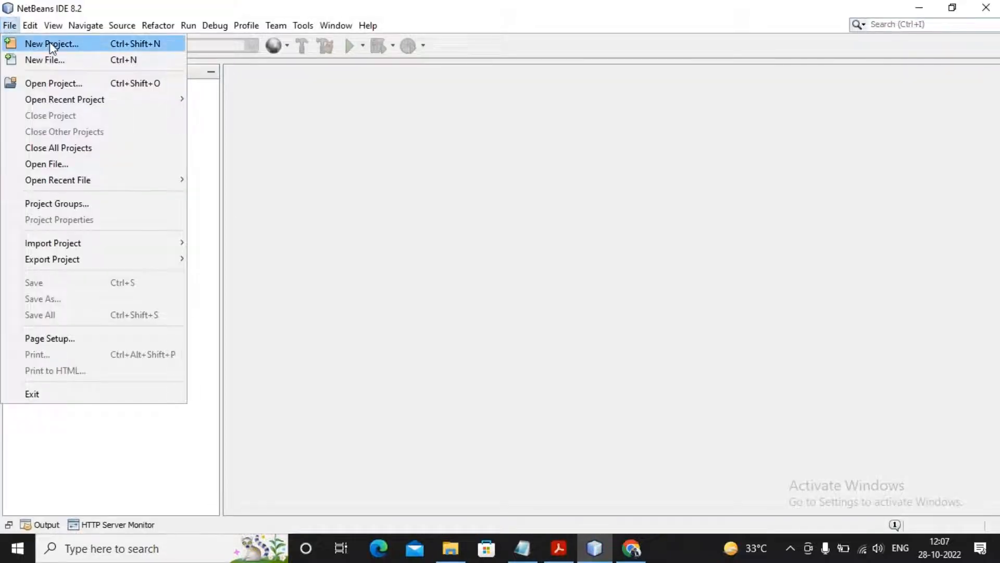
mouse_move(86, 57)
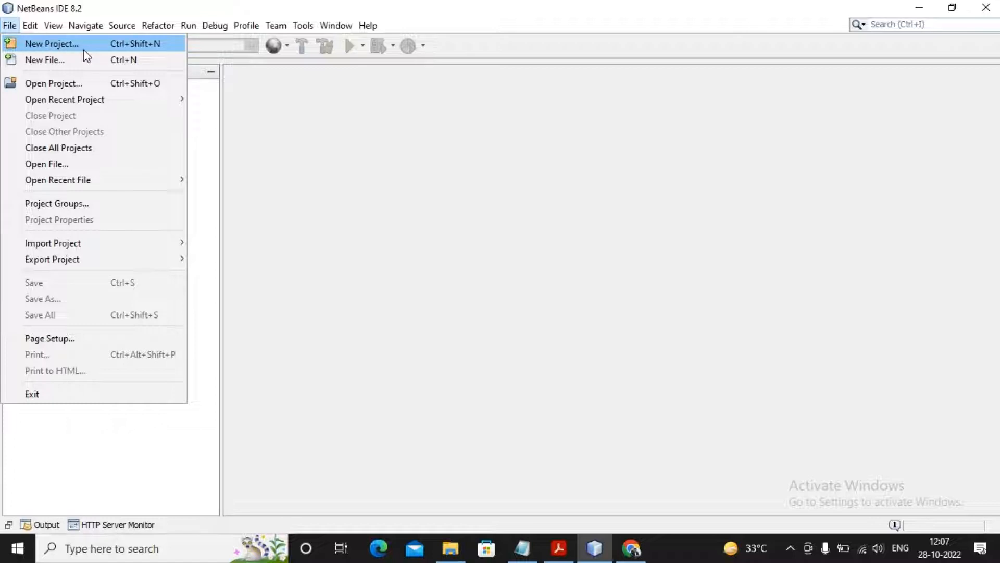
click(51, 44)
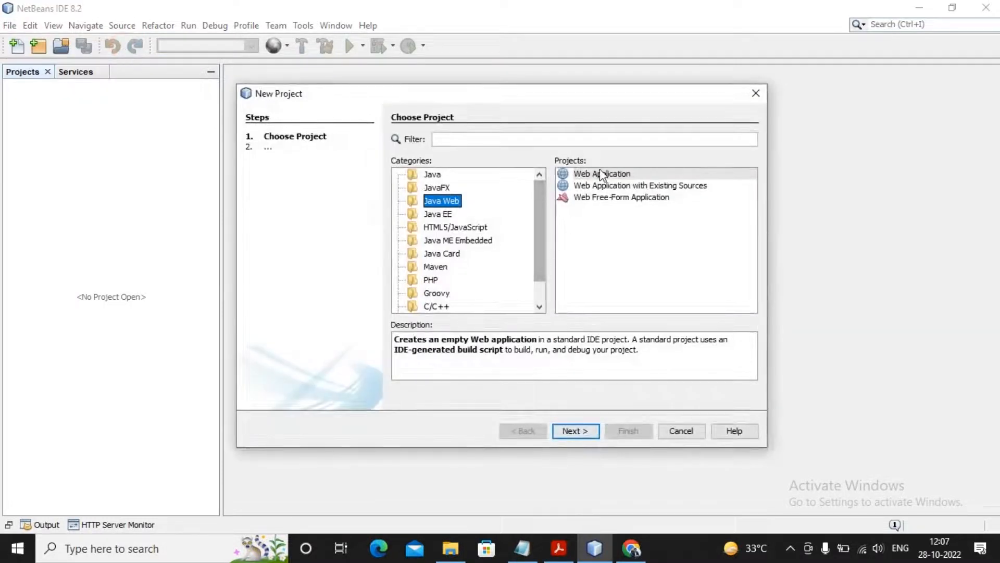
click(575, 431)
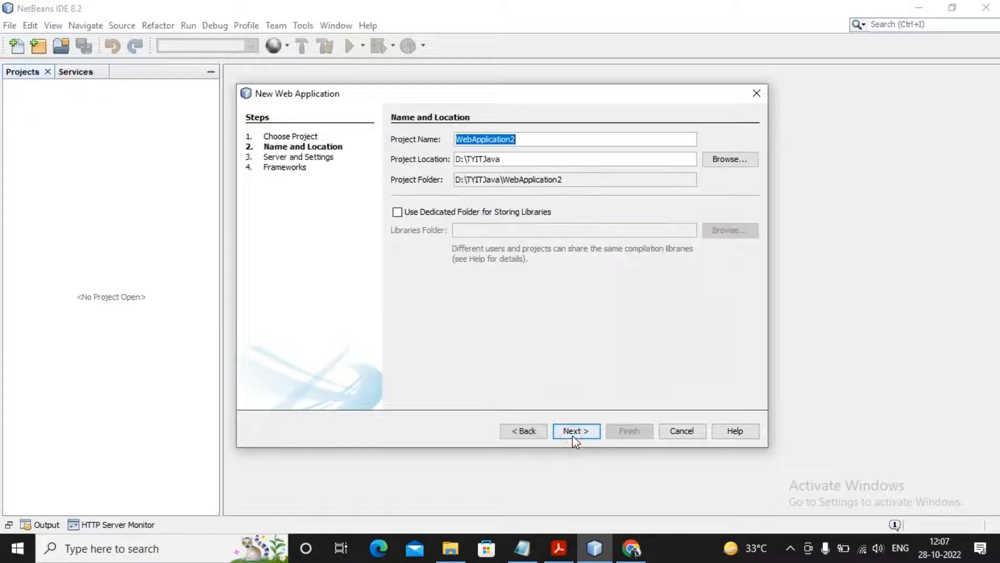
text(Pra)
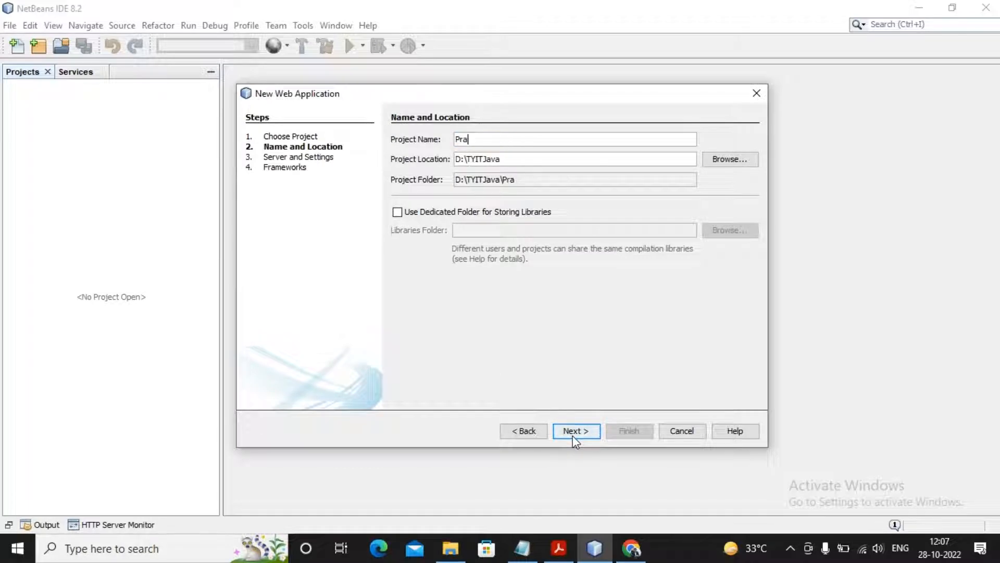
text(c)
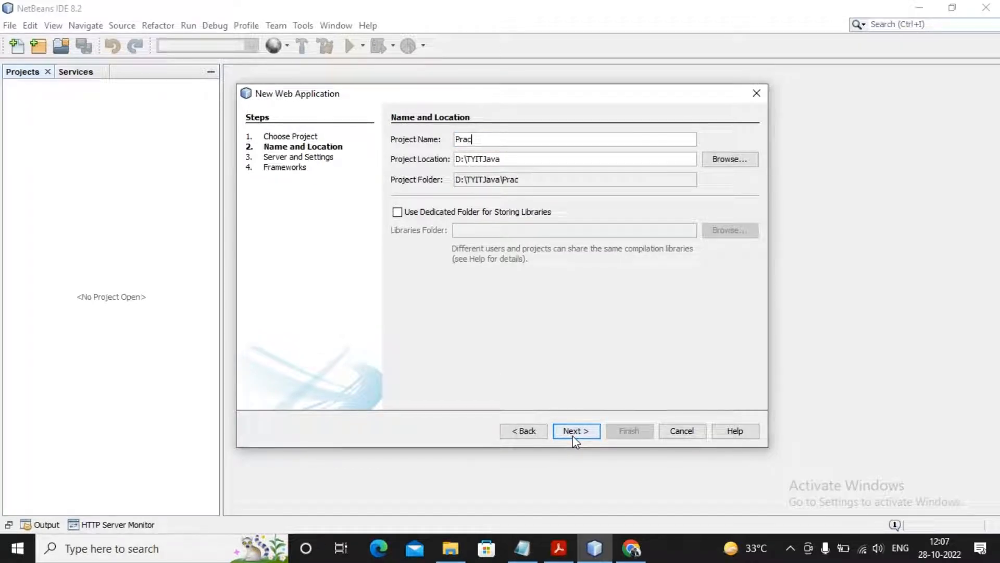
text(tical7a)
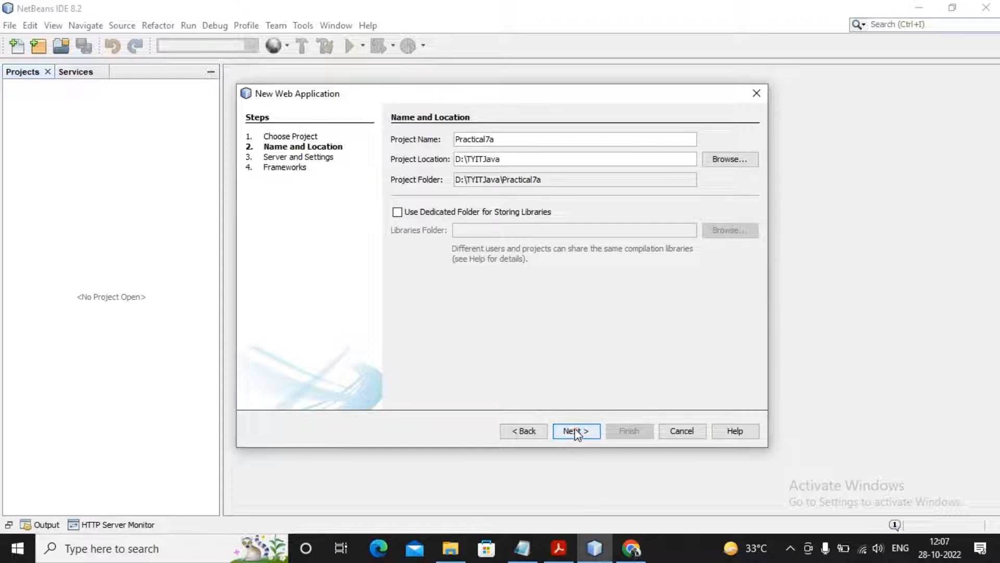
click(575, 430)
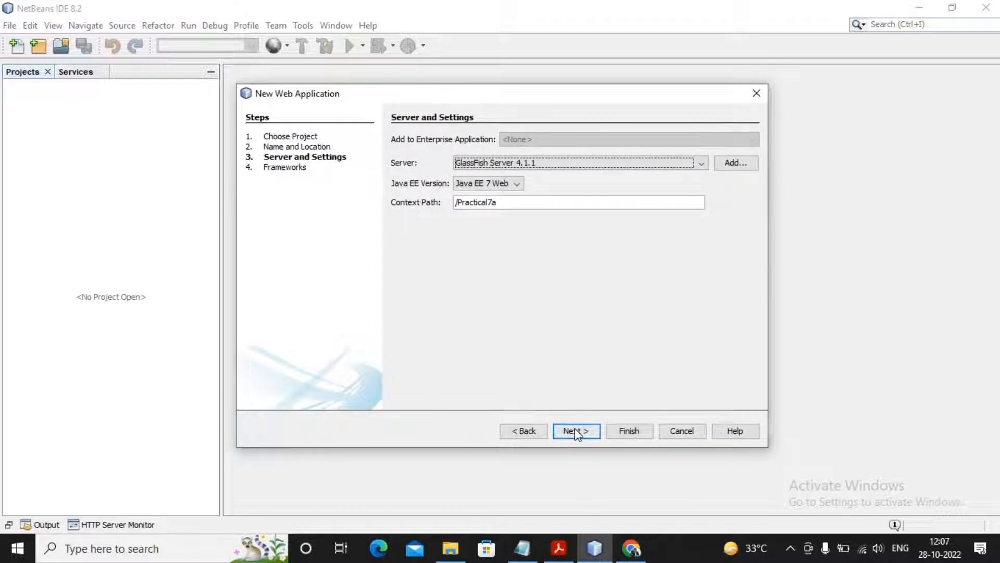
click(575, 430)
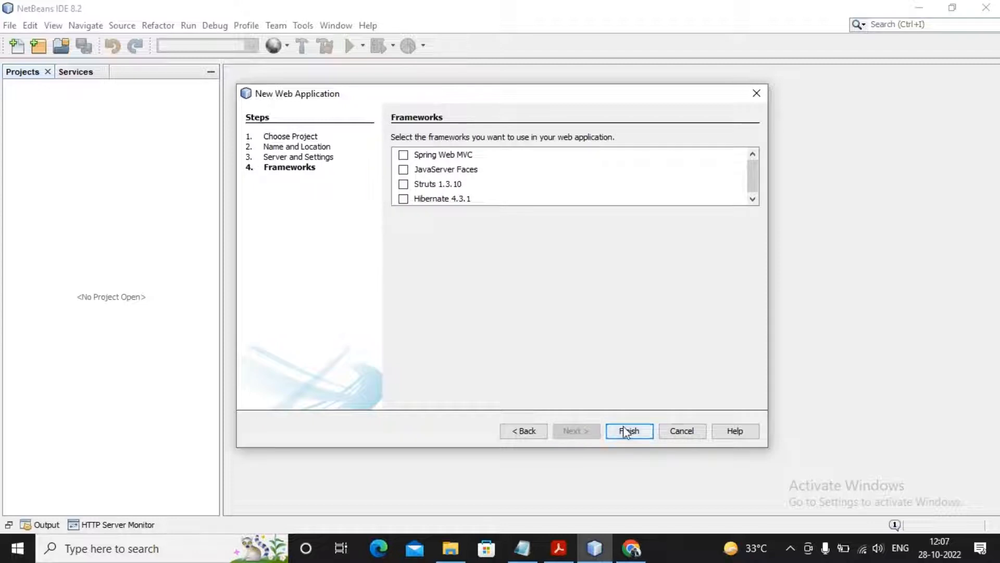
click(629, 430)
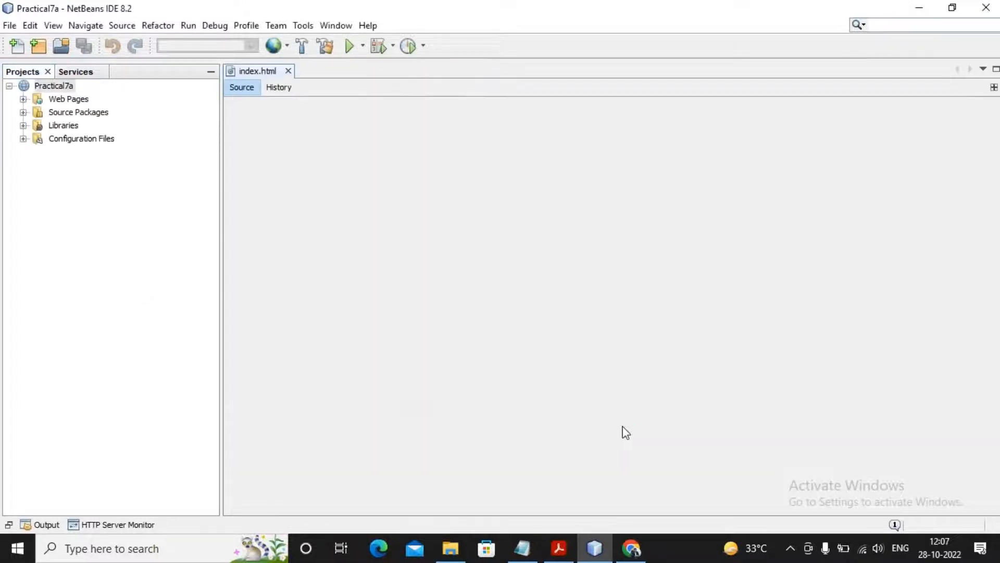
- Expand Web Pages and close the default index.html editor
double_click(81, 125)
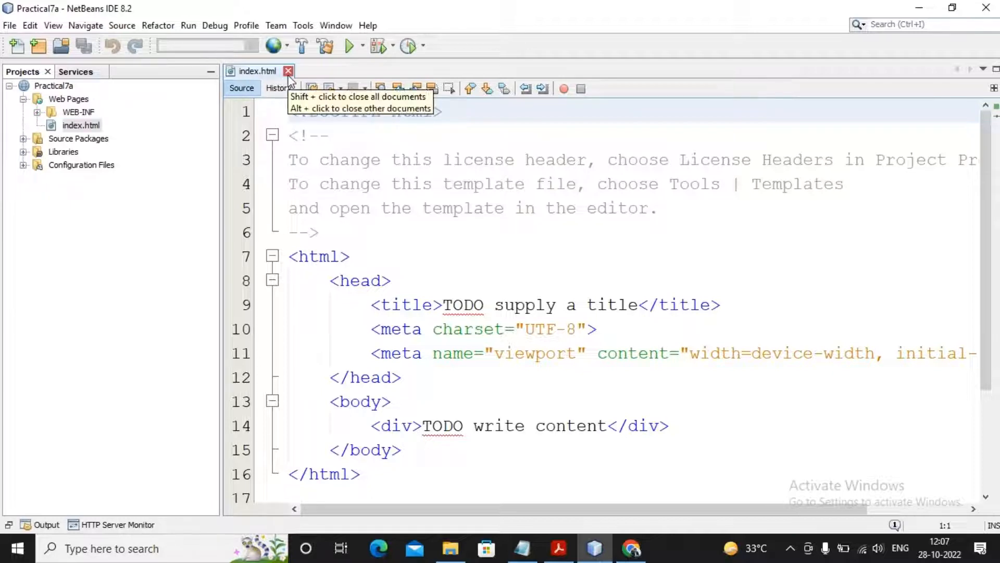
click(289, 71)
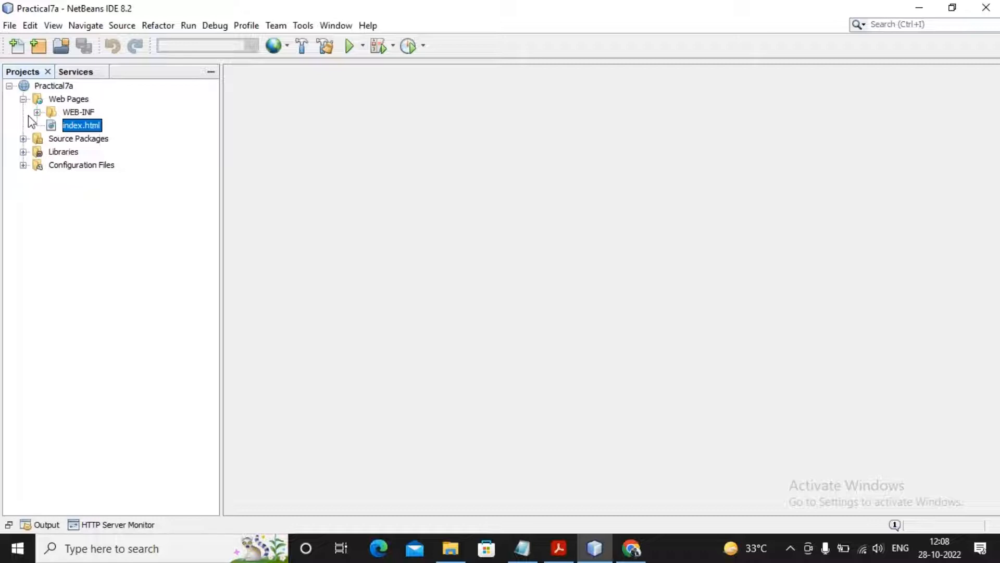
- Add Singleton session bean HitCounter in package com.test with a Local interface
right_click(53, 85)
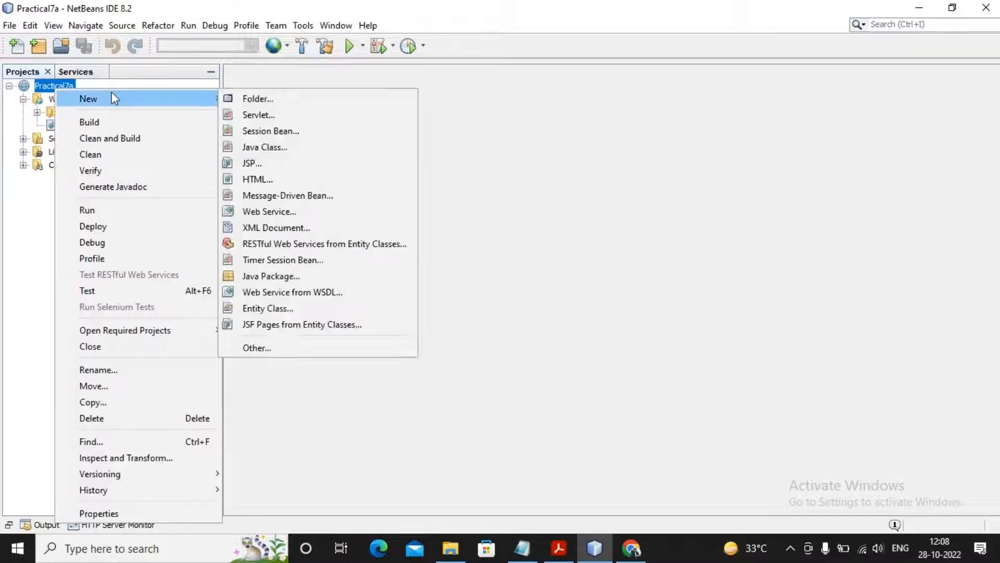
mouse_move(269, 132)
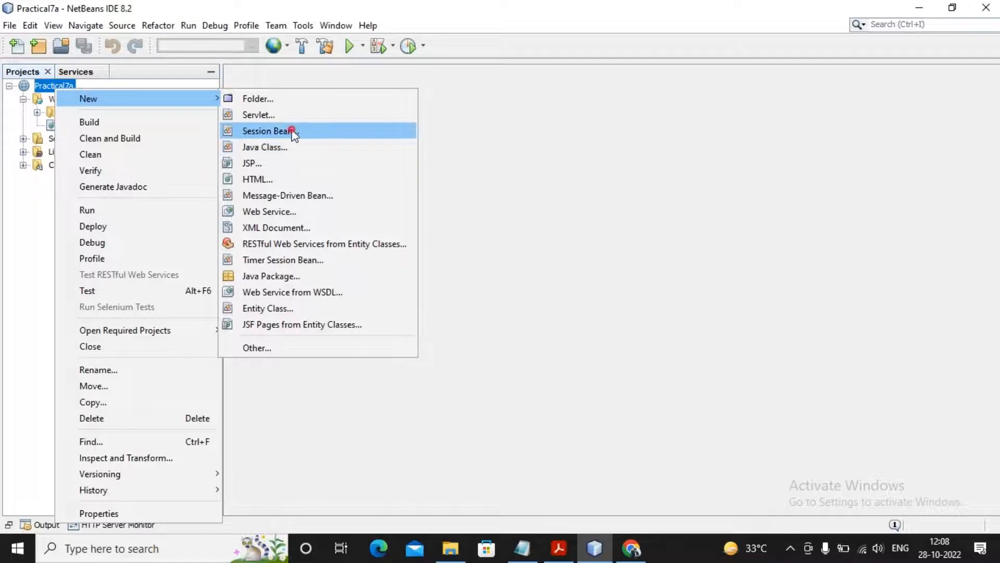
click(266, 131)
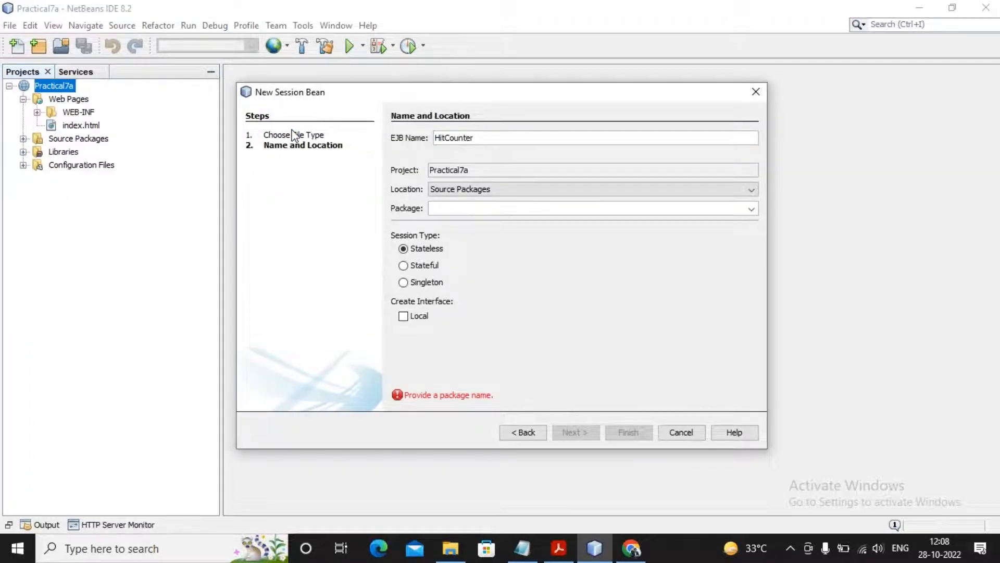
text(c)
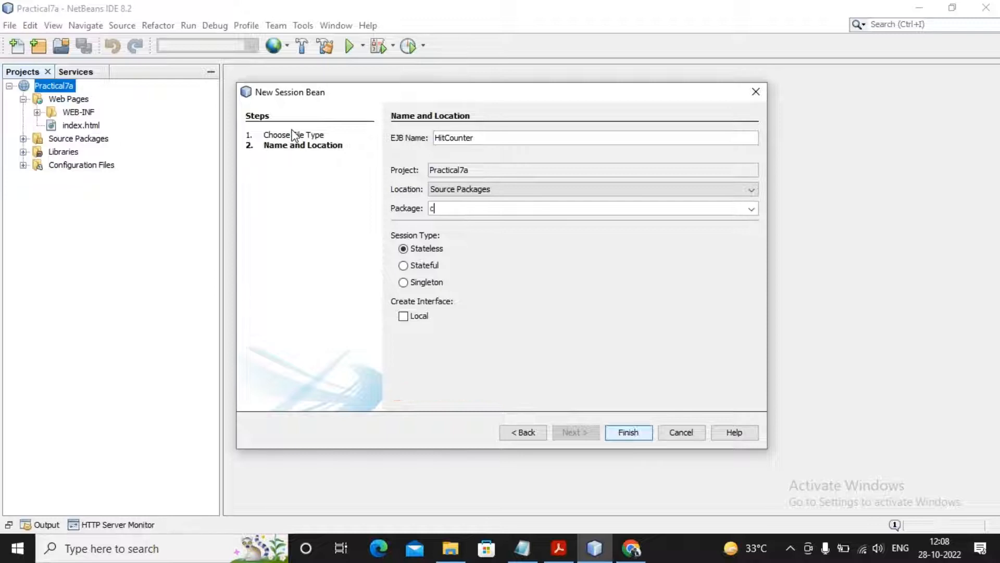
text(om.tew)
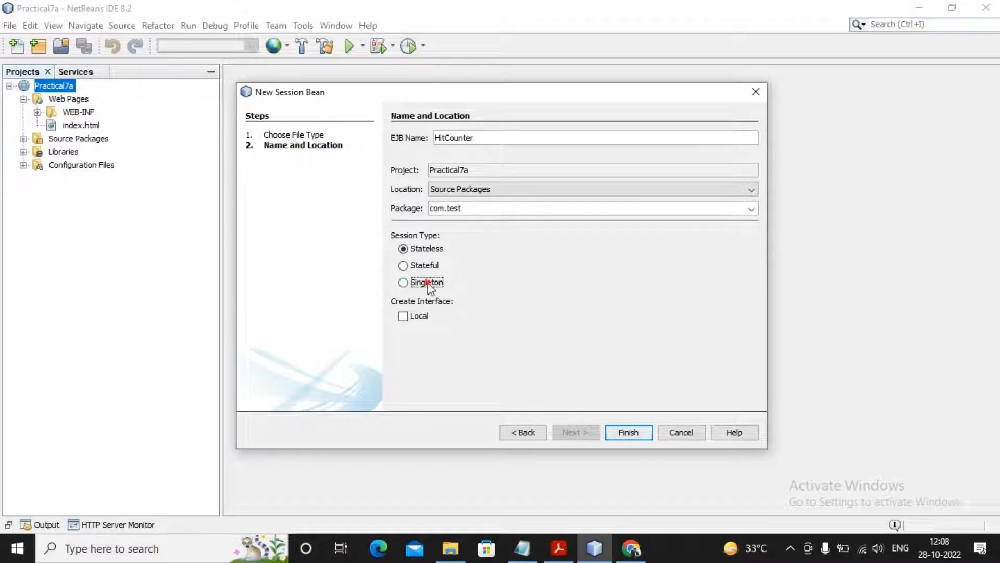
click(403, 282)
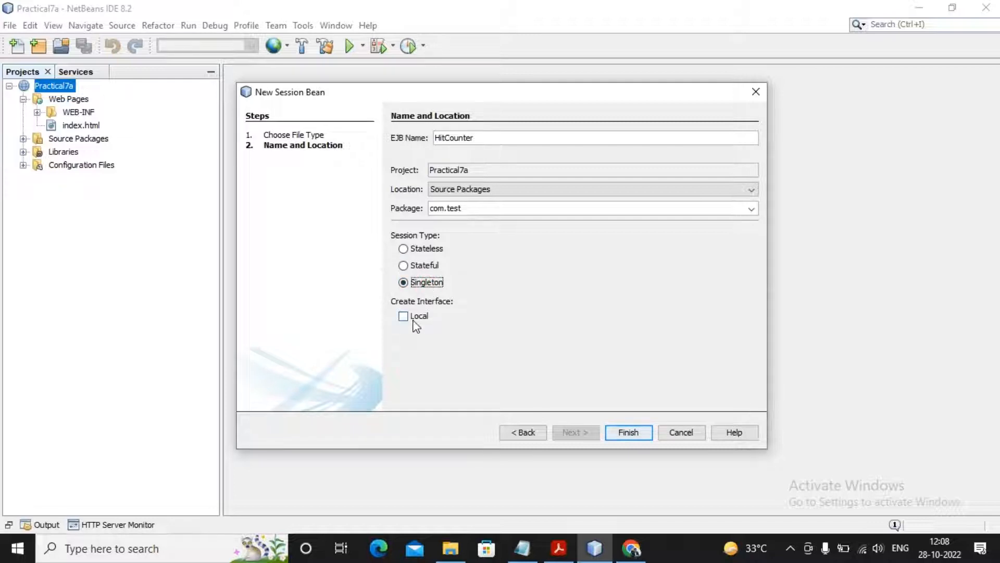
click(402, 316)
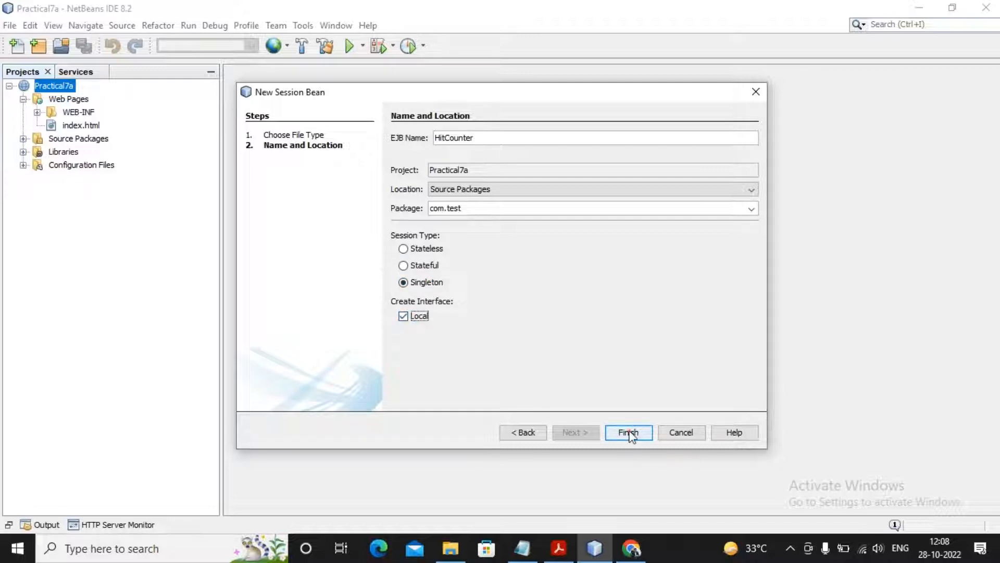
click(628, 431)
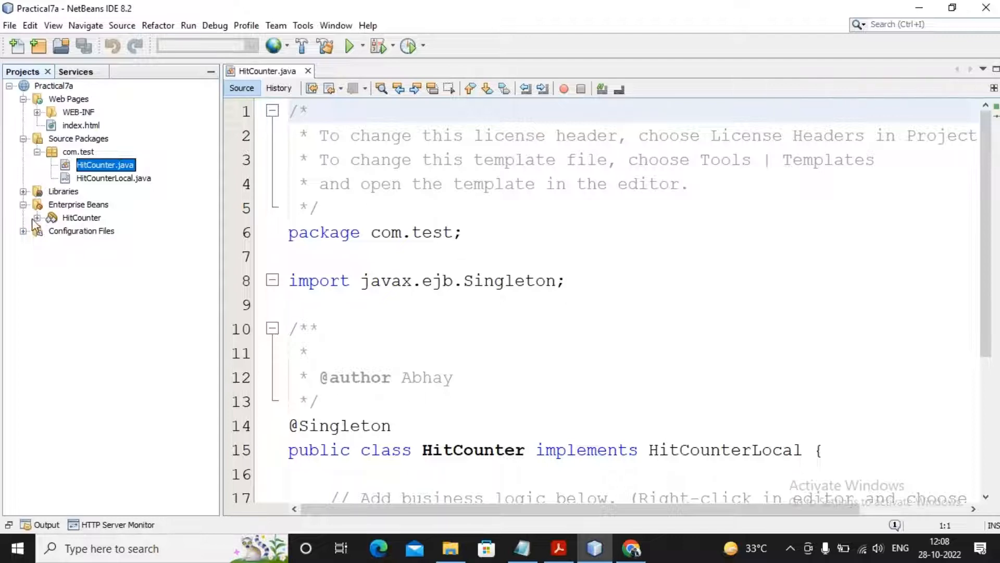
- Add business method getHits returning int to the HitCounter bean
click(36, 218)
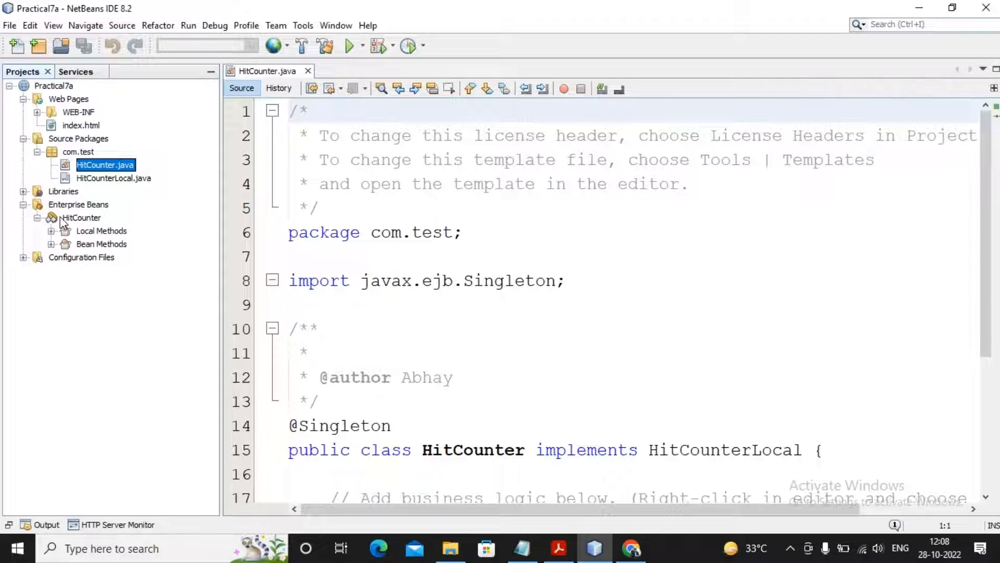
right_click(81, 218)
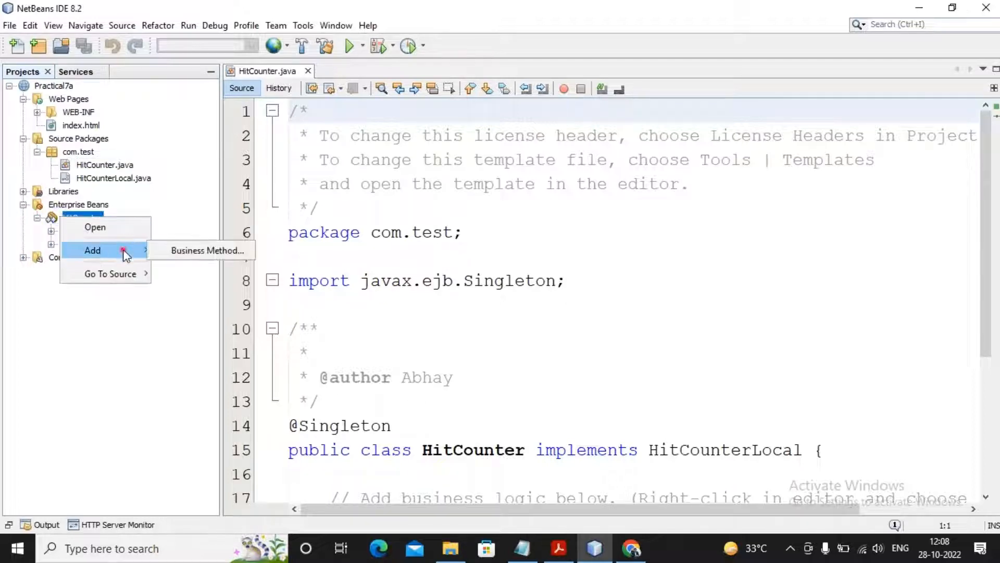
click(207, 250)
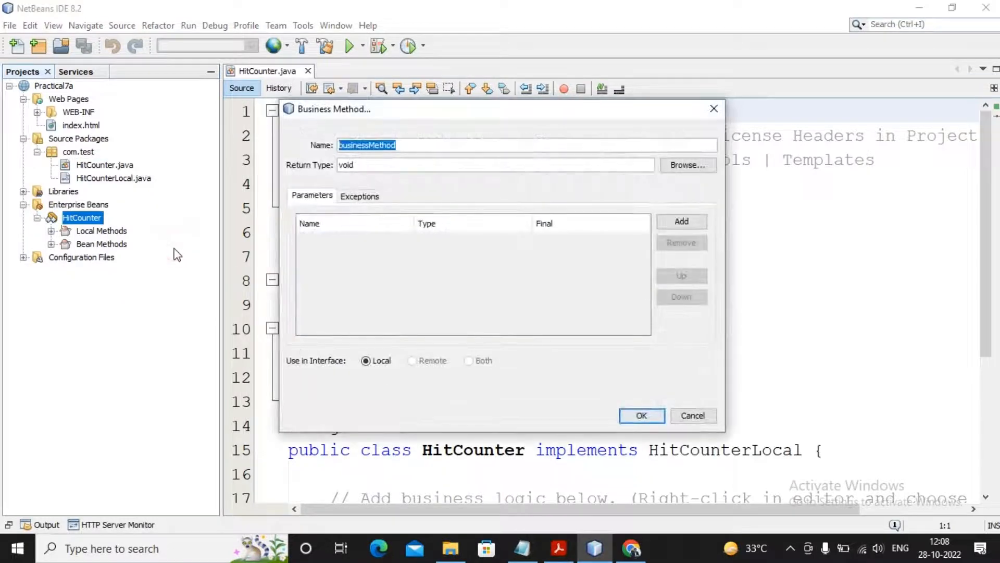
text(getHits)
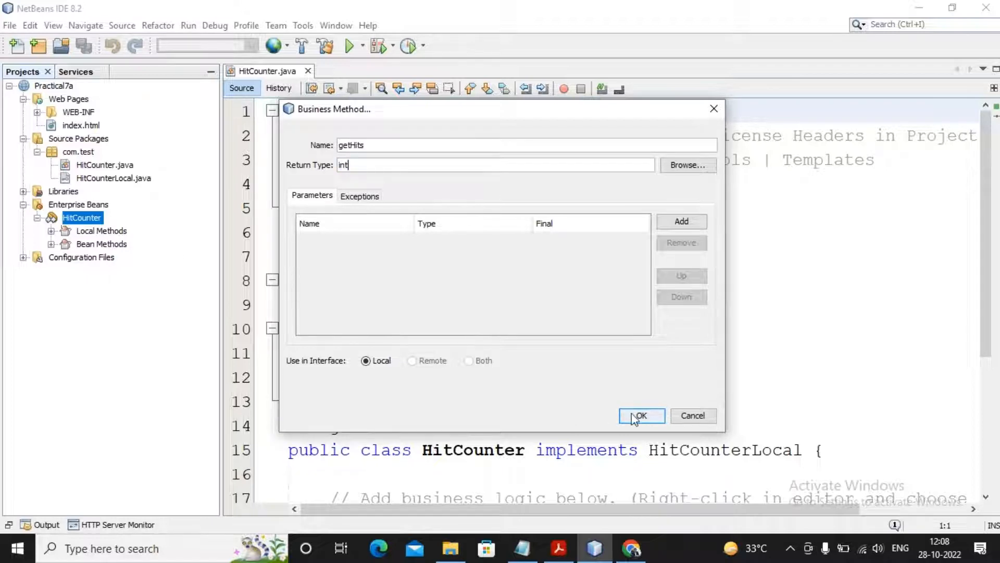
click(640, 416)
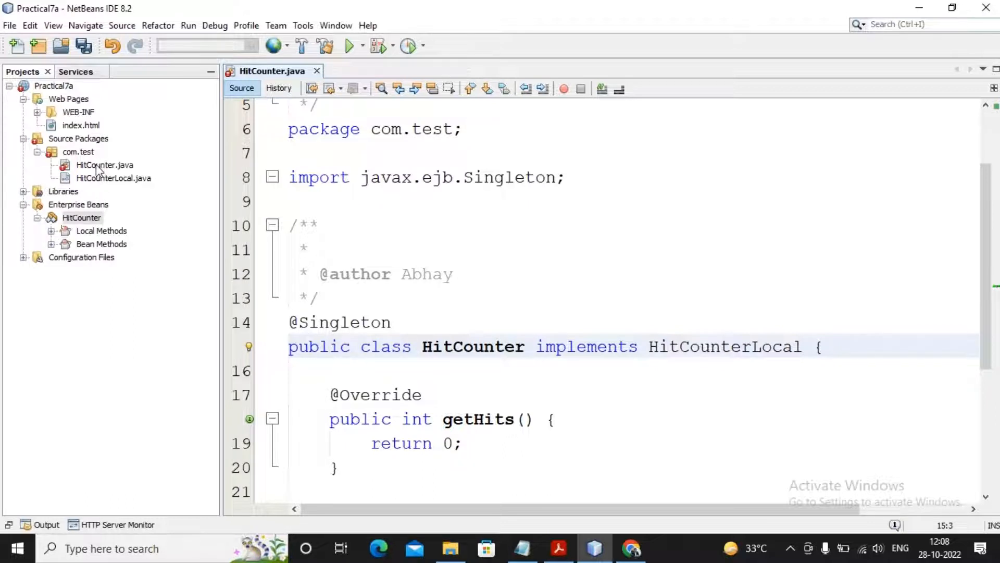
- Declare 'private int hitcount=0;', make getHits return ++hitcount, and save
click(308, 346)
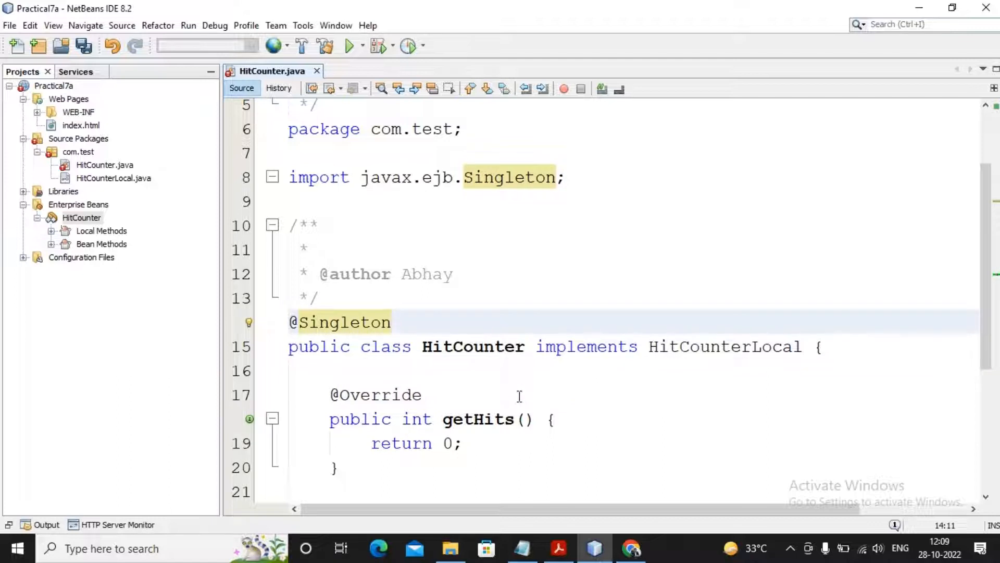
click(393, 322)
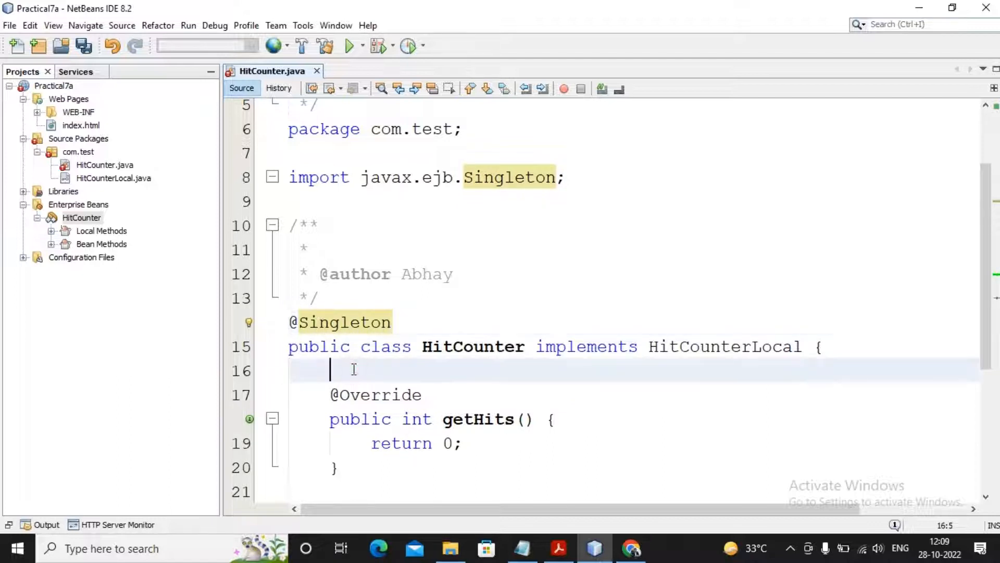
text(private)
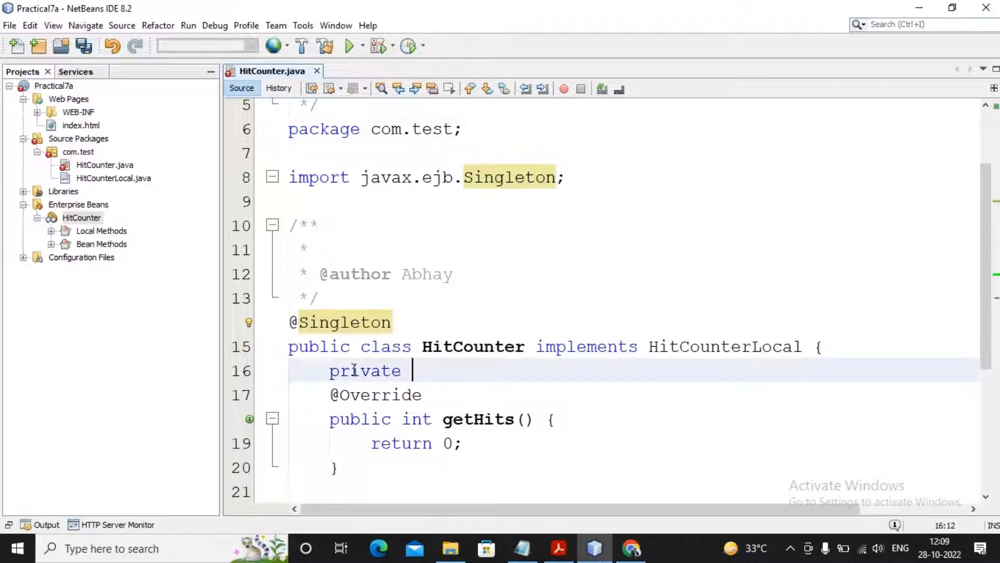
text(int hitcount)
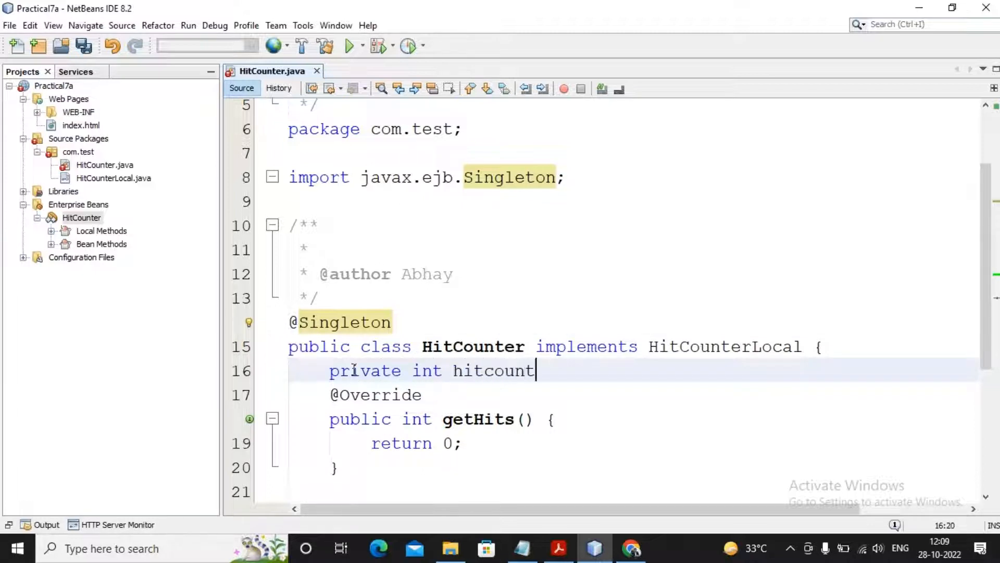
text(=0;)
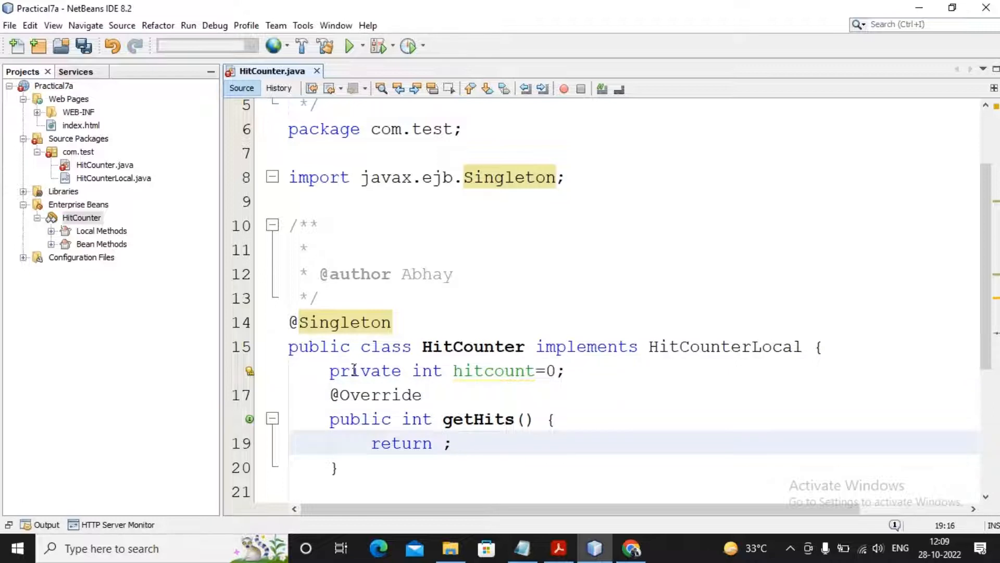
text(hitcount)
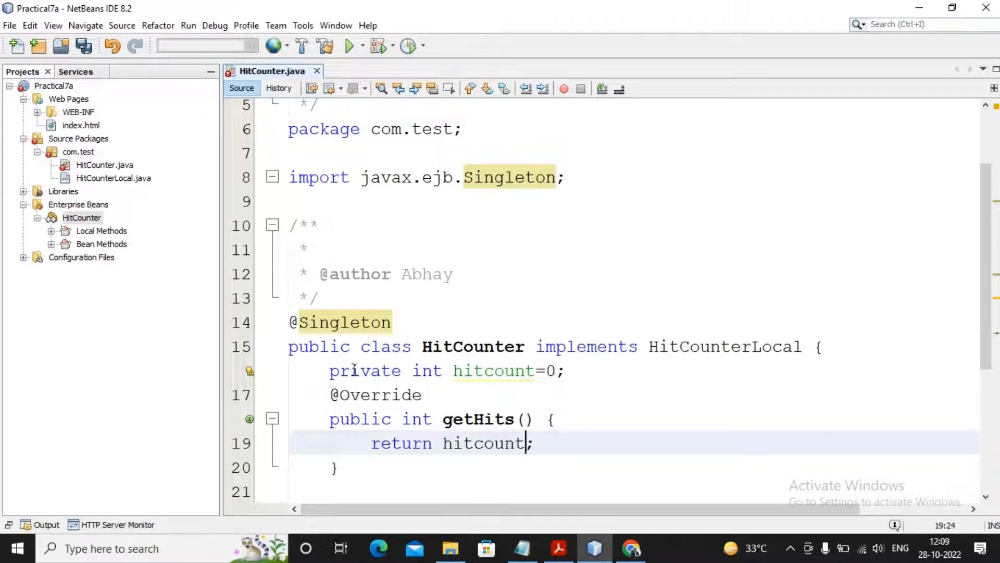
text(++)
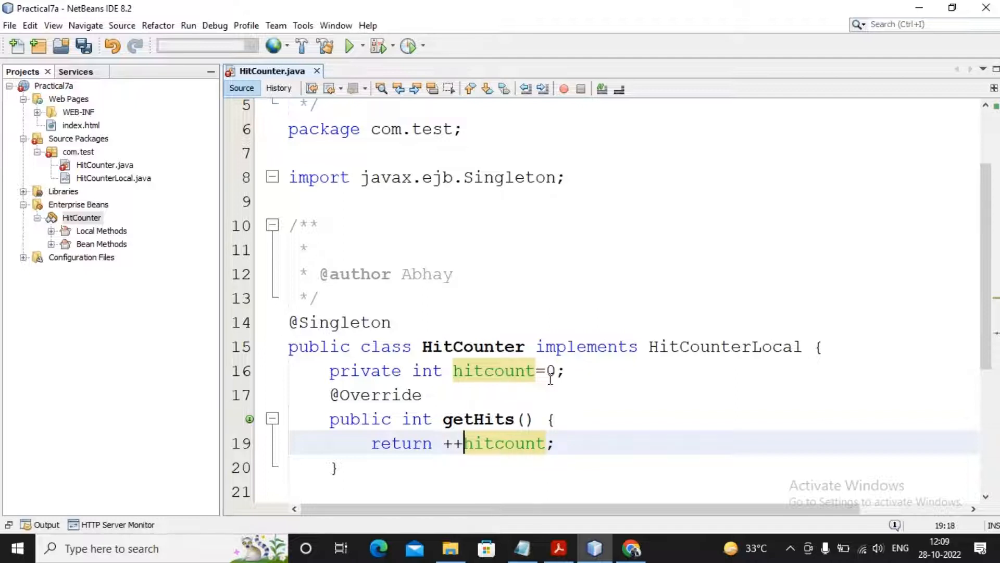
key(ctrl+s)
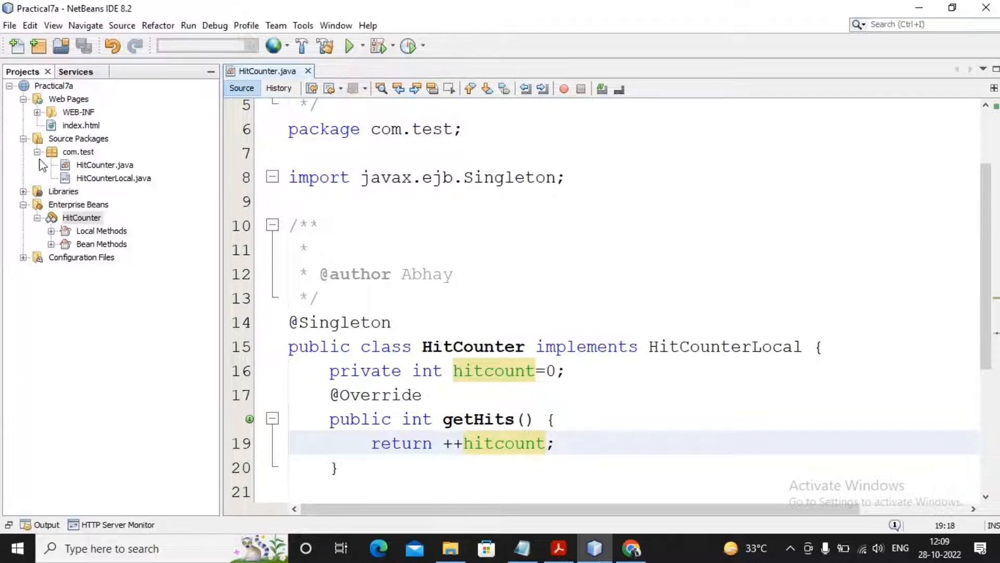
- Create servlet TestHitCount in package com.test with default deployment settings
right_click(53, 85)
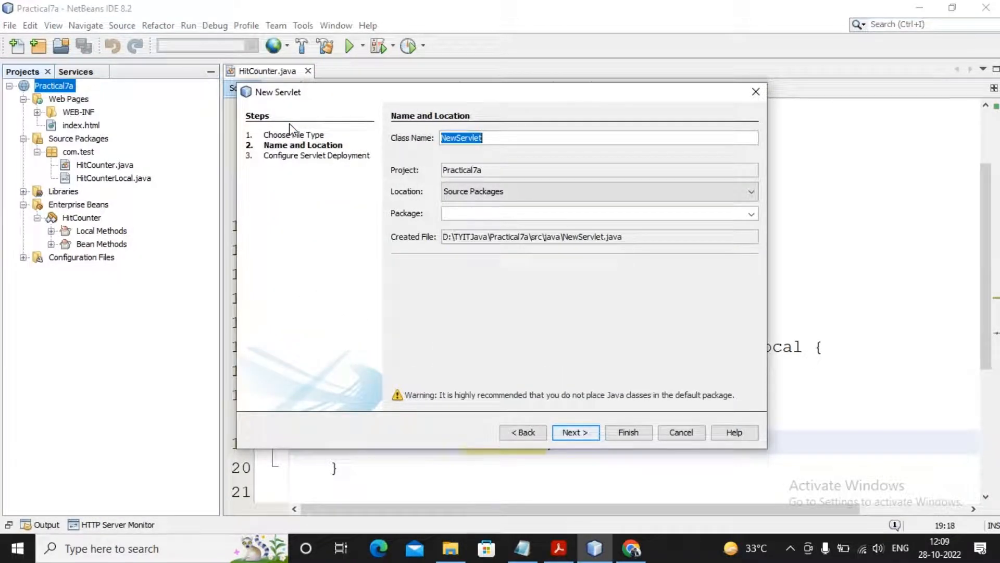
text(TestHitCou)
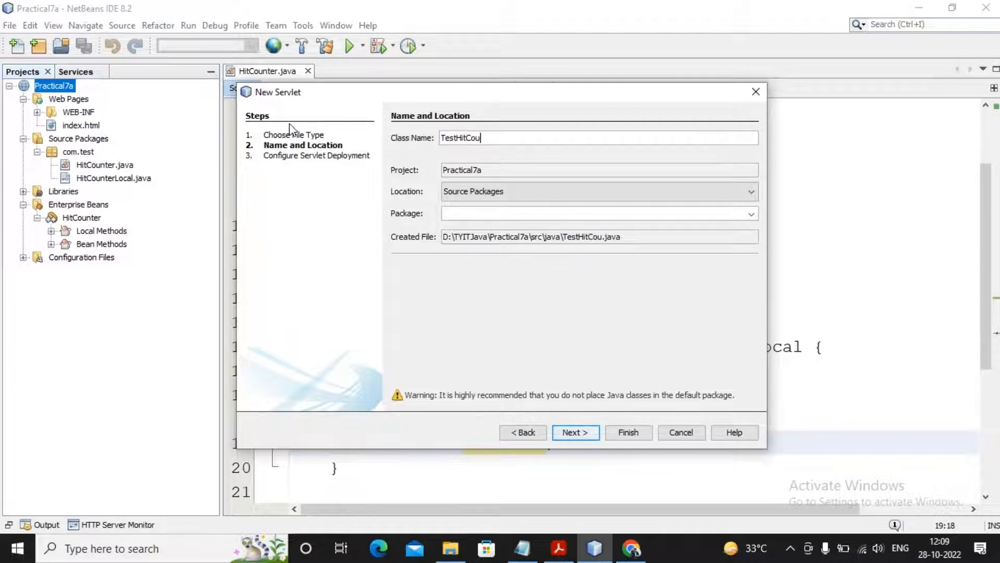
text(c)
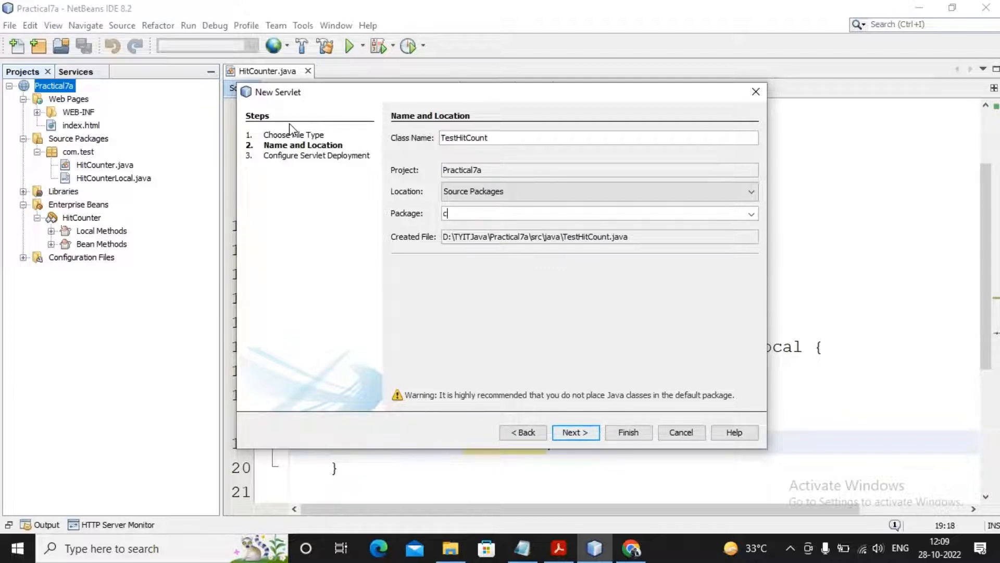
click(574, 431)
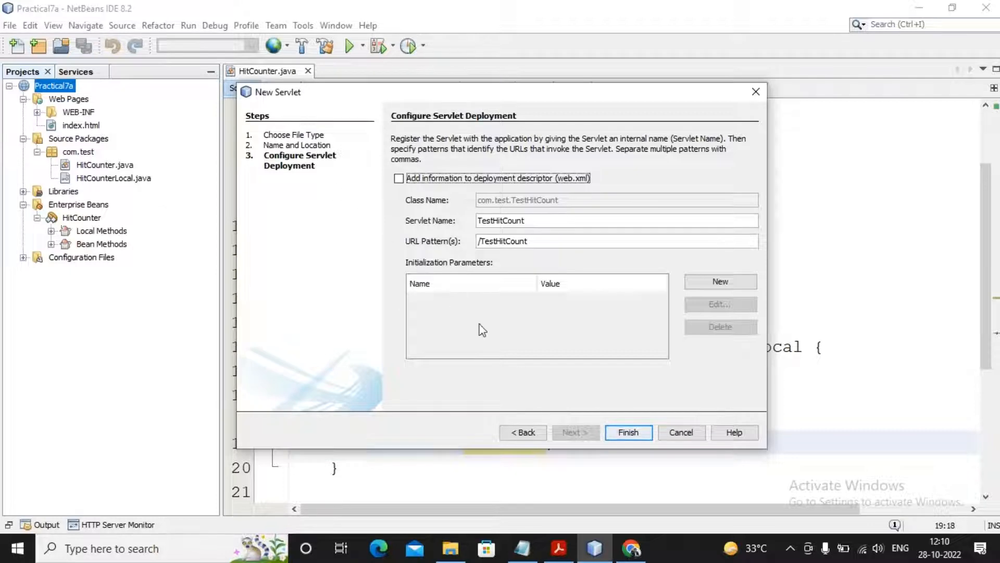
click(627, 431)
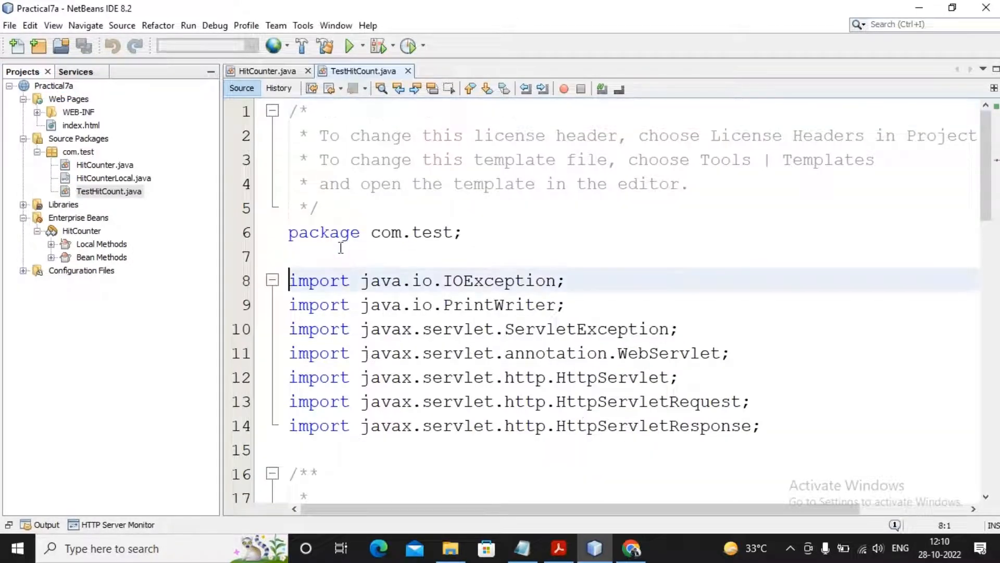
scroll(down, 3)
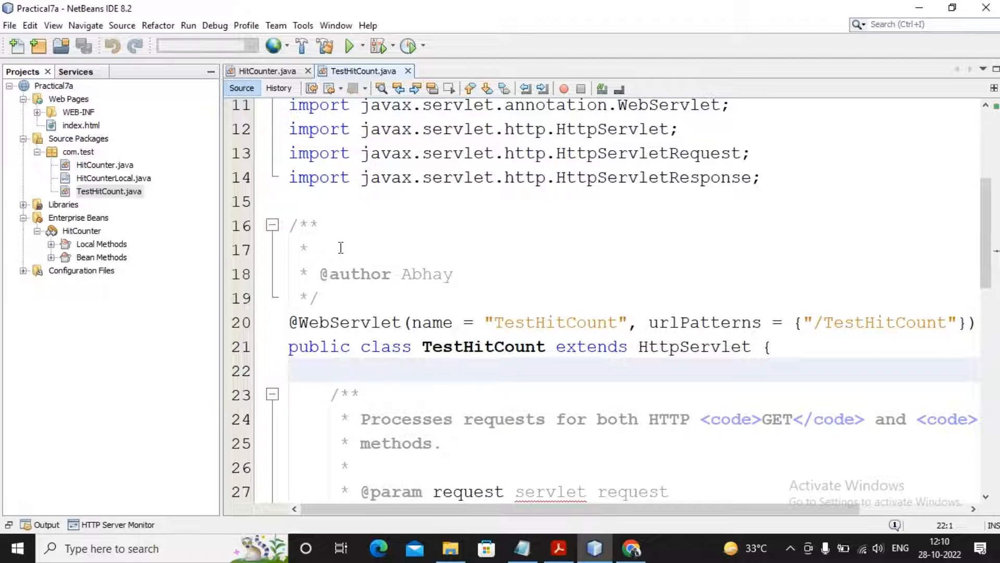
text(@)
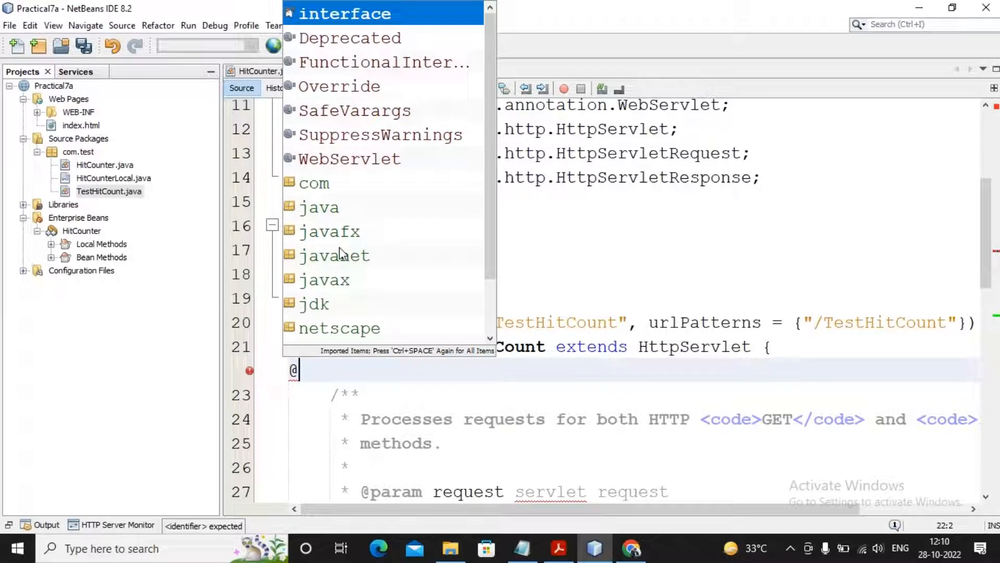
text(EJB)
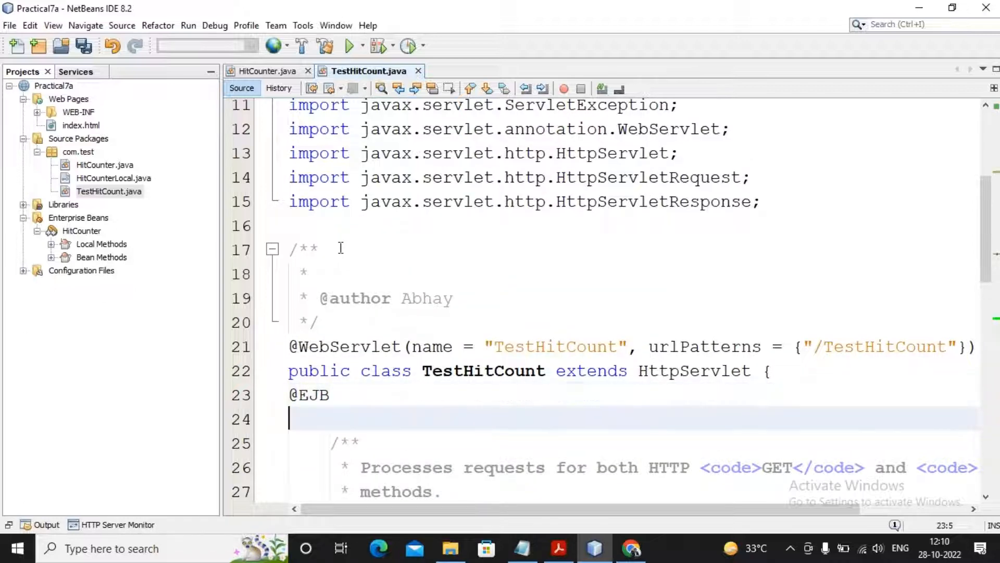
text(privatge)
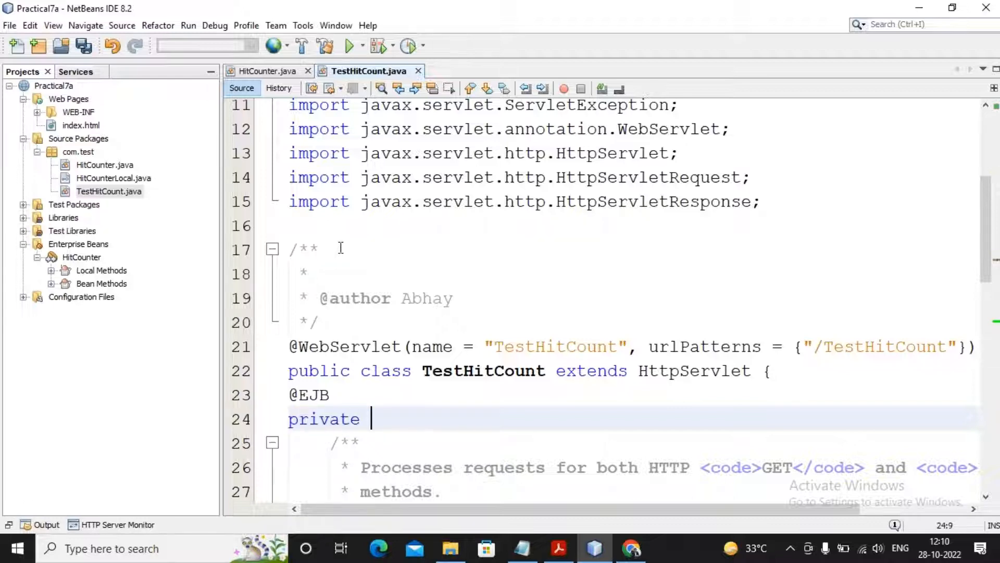
text(HitCounterLocal hitco)
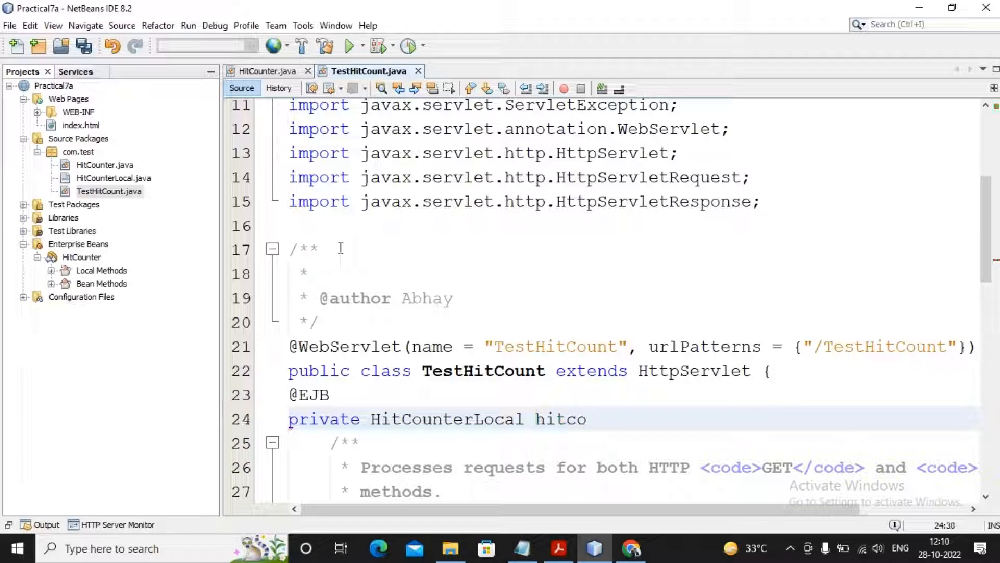
text(unterlocal;)
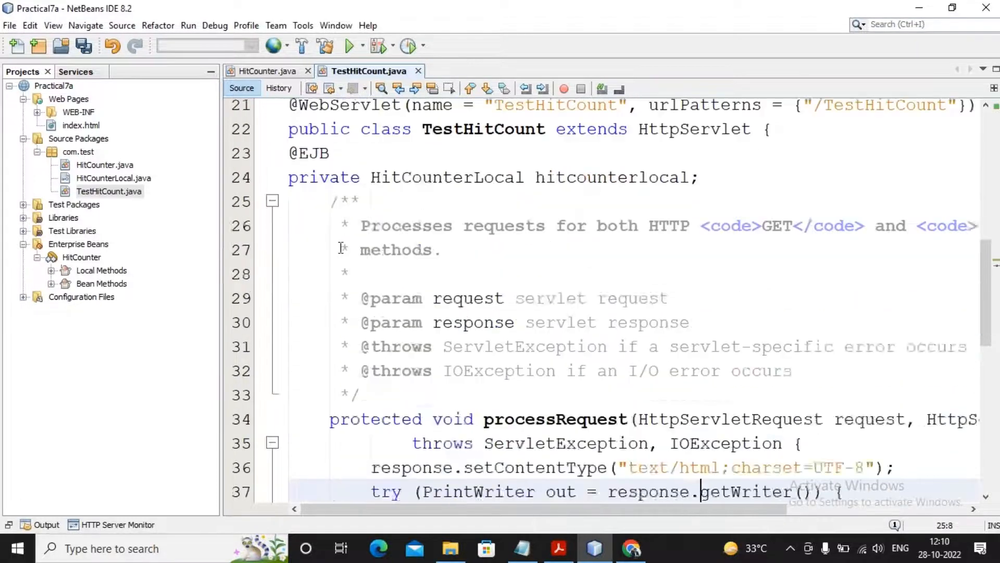
- Replace the default heading with out.println("<h1>Hit Count "+hitcounterlocal.getHits()+"</h1>"); and save
scroll(down, 3)
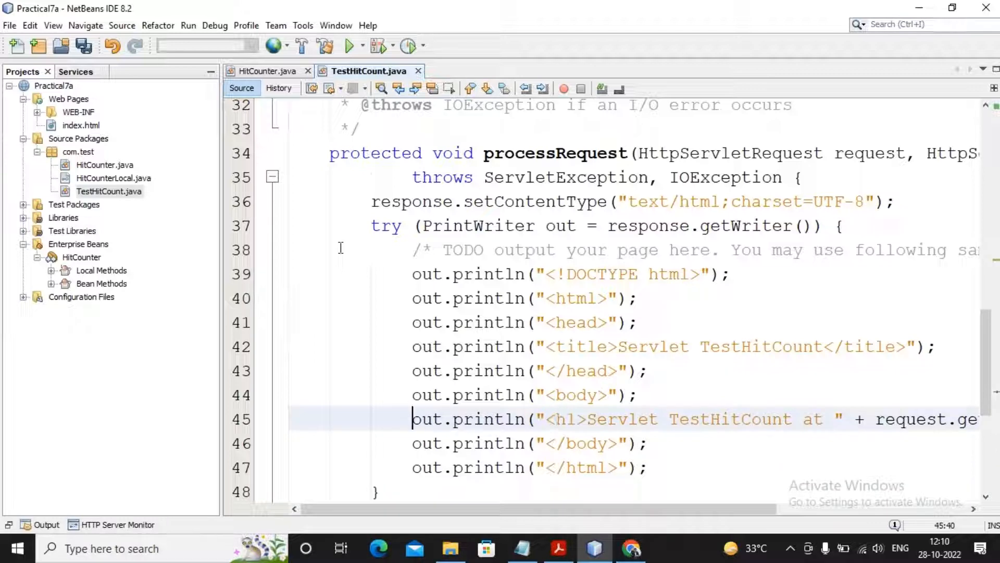
key(Delete)
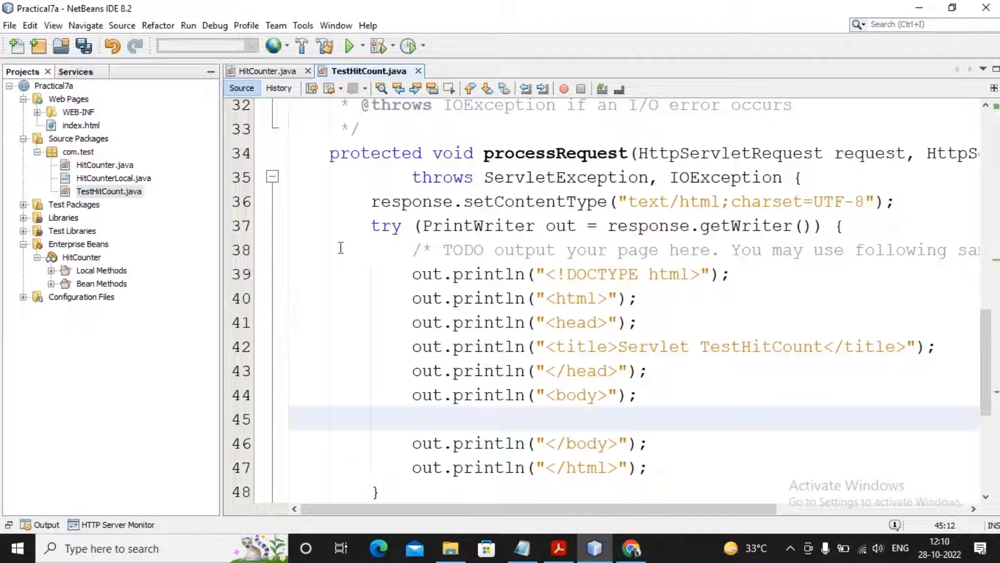
text(out)
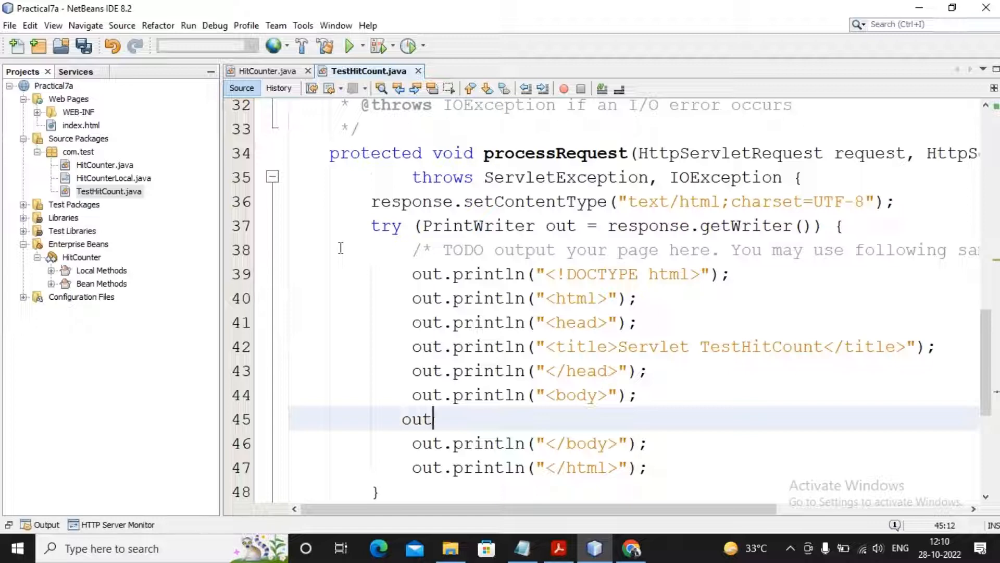
text(.println)""))
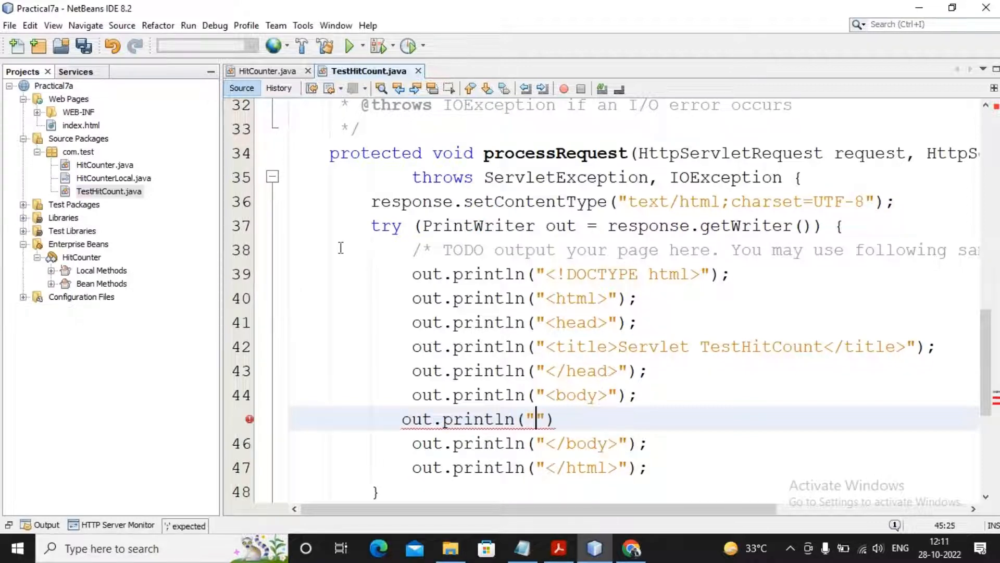
text(<h1>"+)
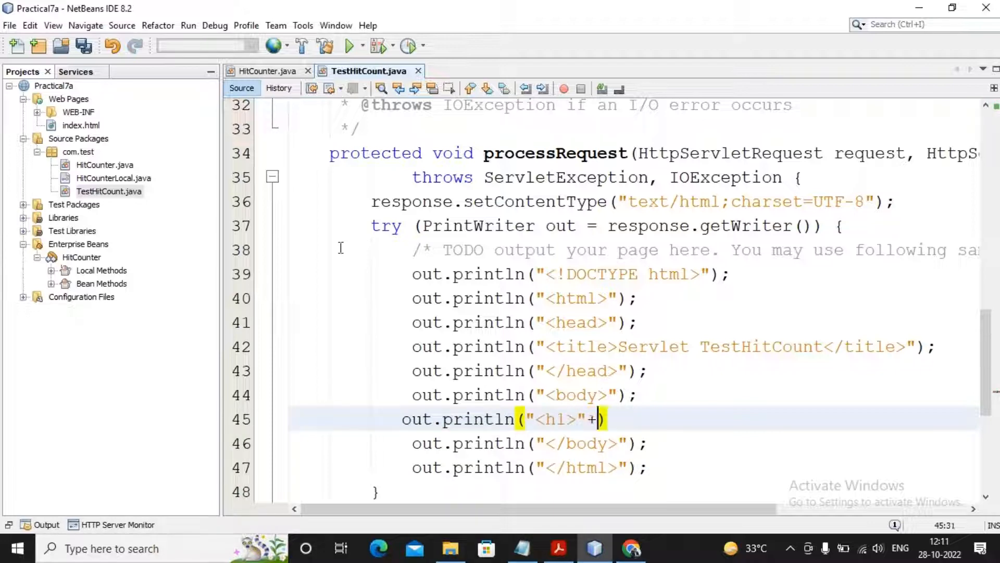
text(hit)
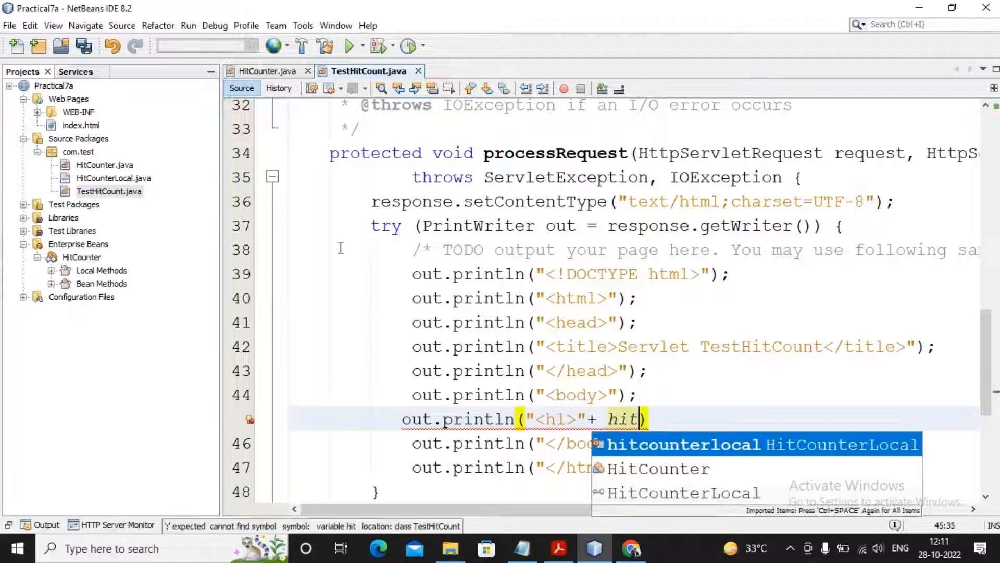
click(683, 444)
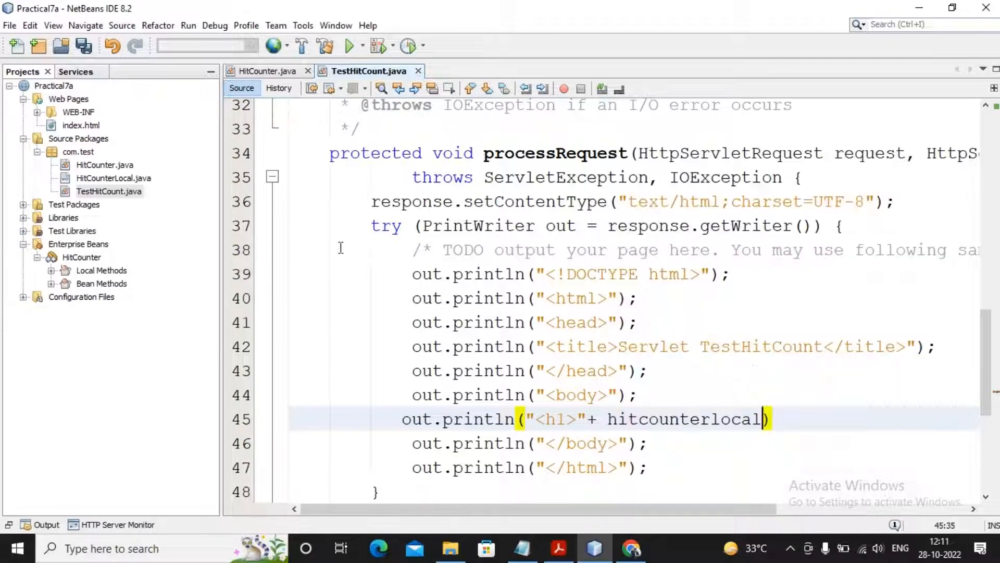
text(.getHits()
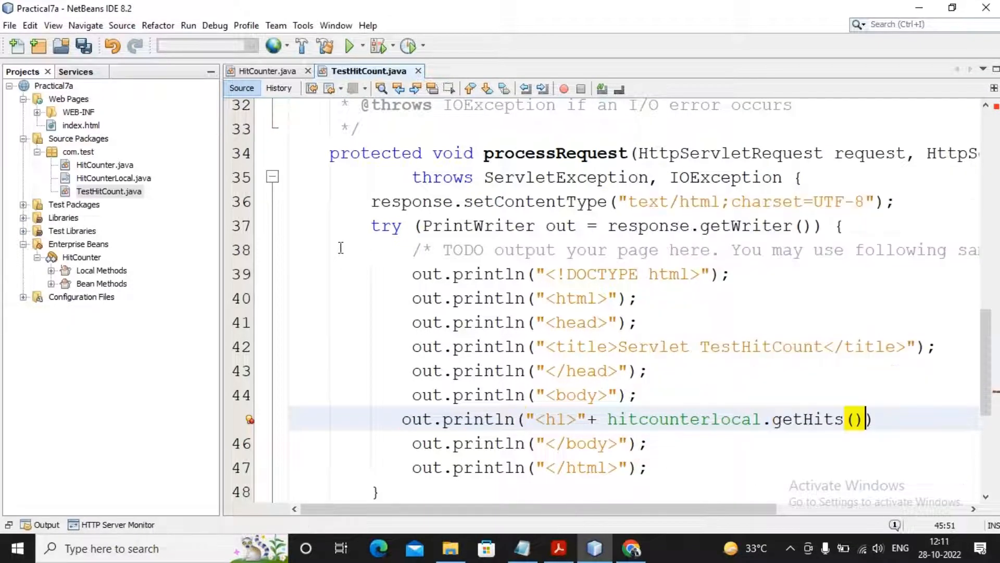
text(+"")
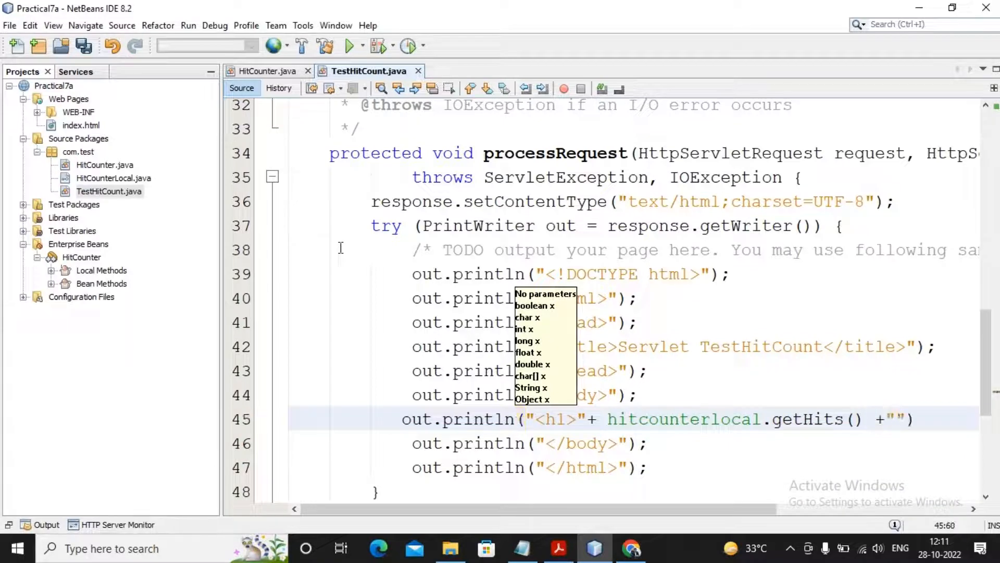
text(</h1>)
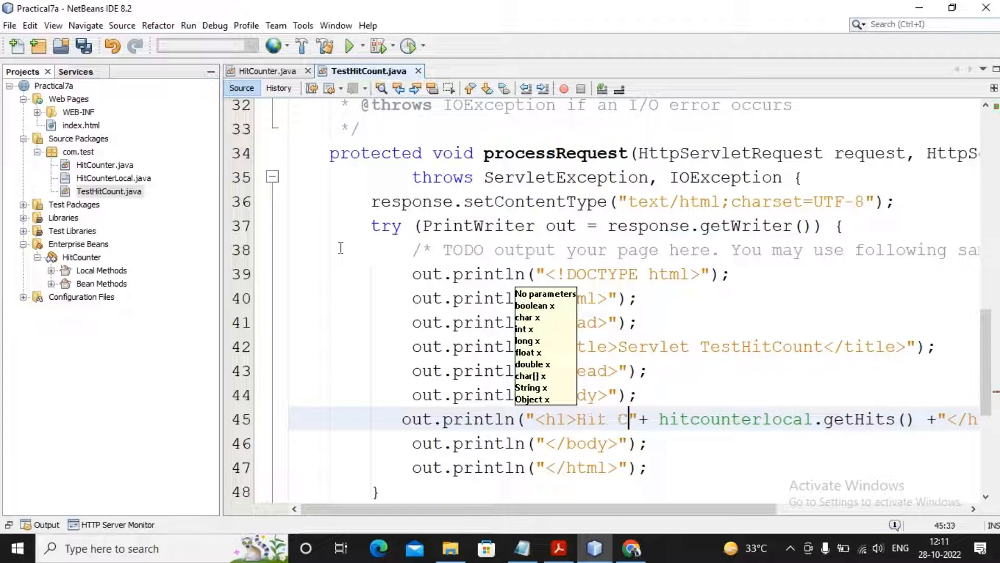
text(ount)
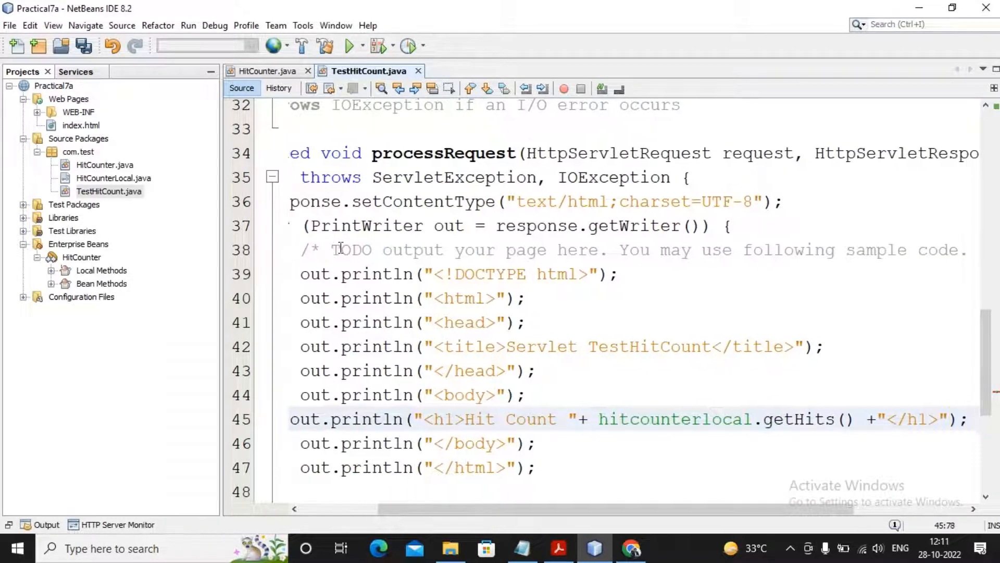
key(ctrl+s)
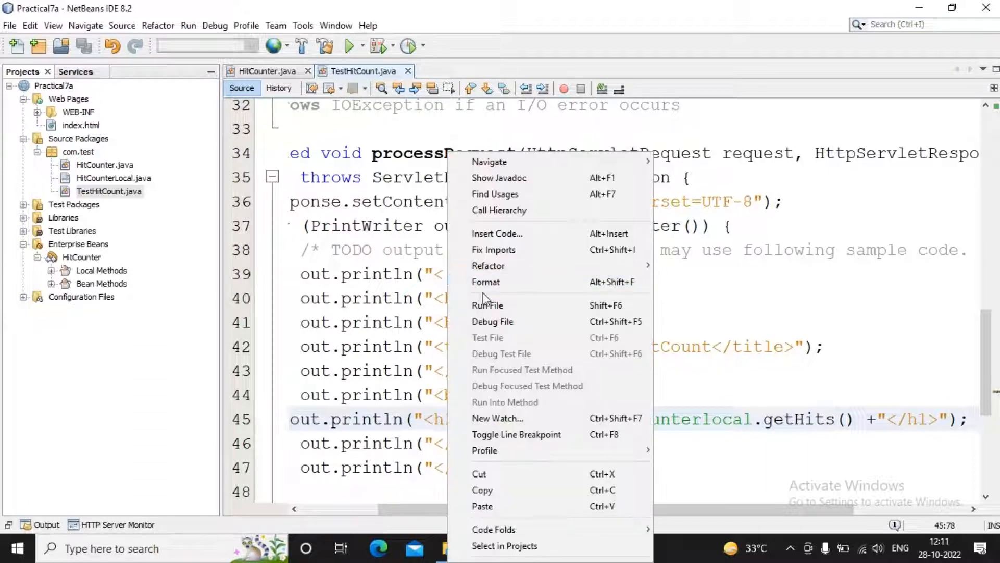
mouse_move(487, 305)
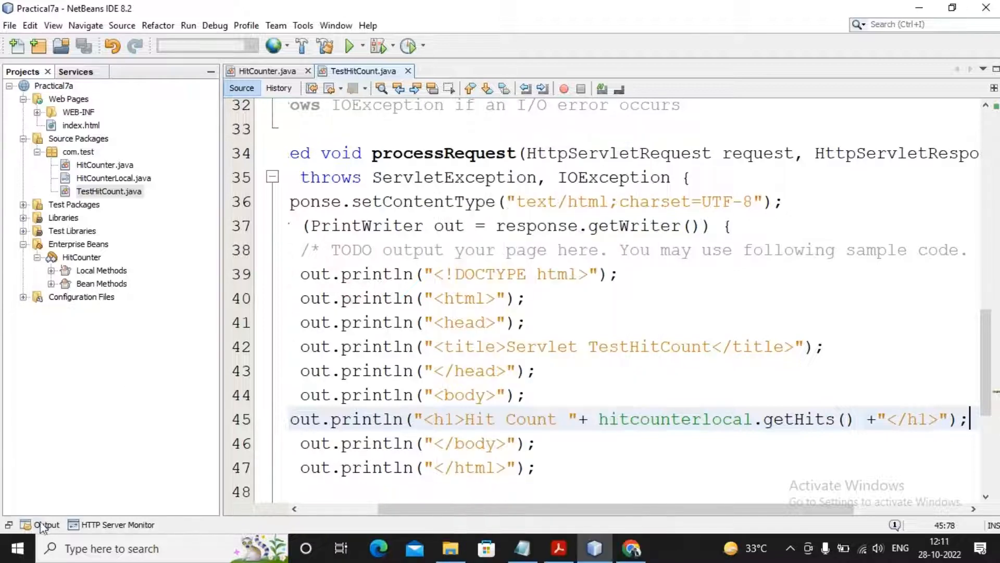
- Check the Output and GlassFish Server log, then run Practical7a to show Hit Count 1
click(42, 524)
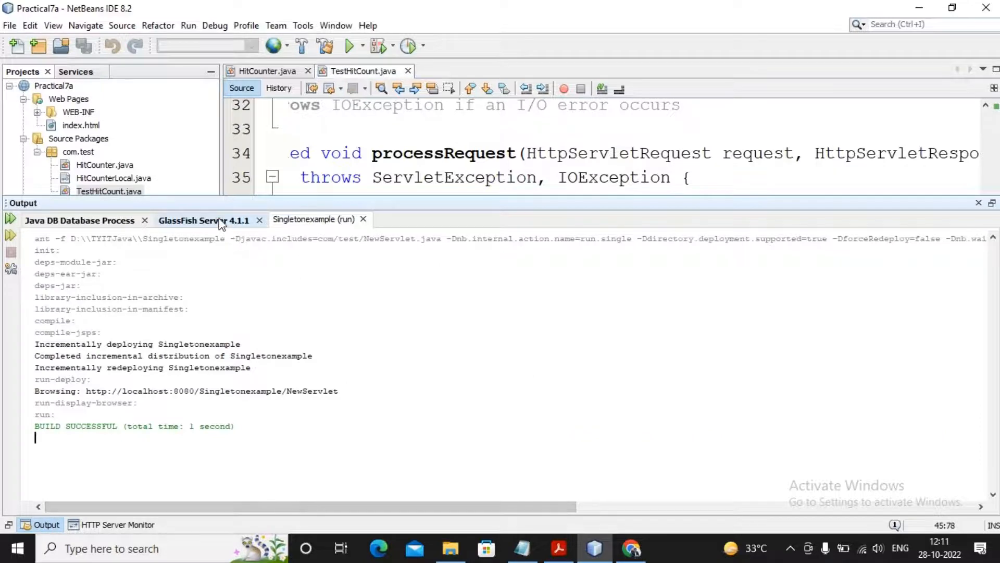
click(203, 220)
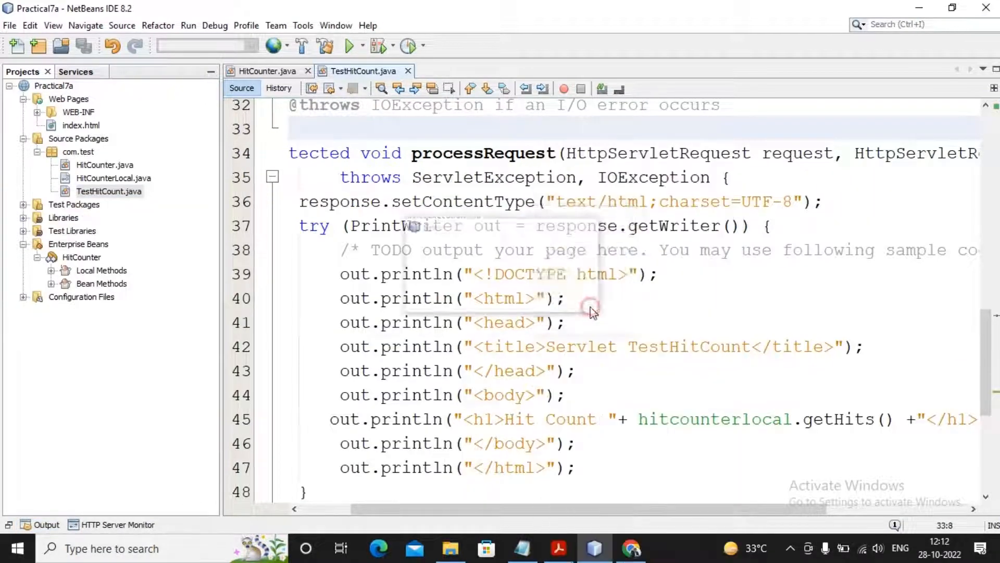
click(350, 45)
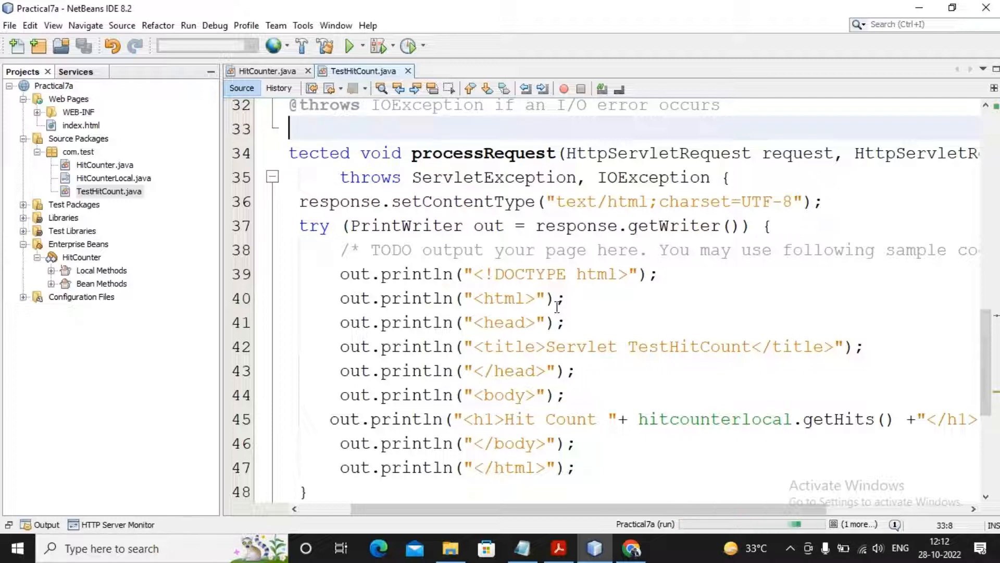
click(350, 45)
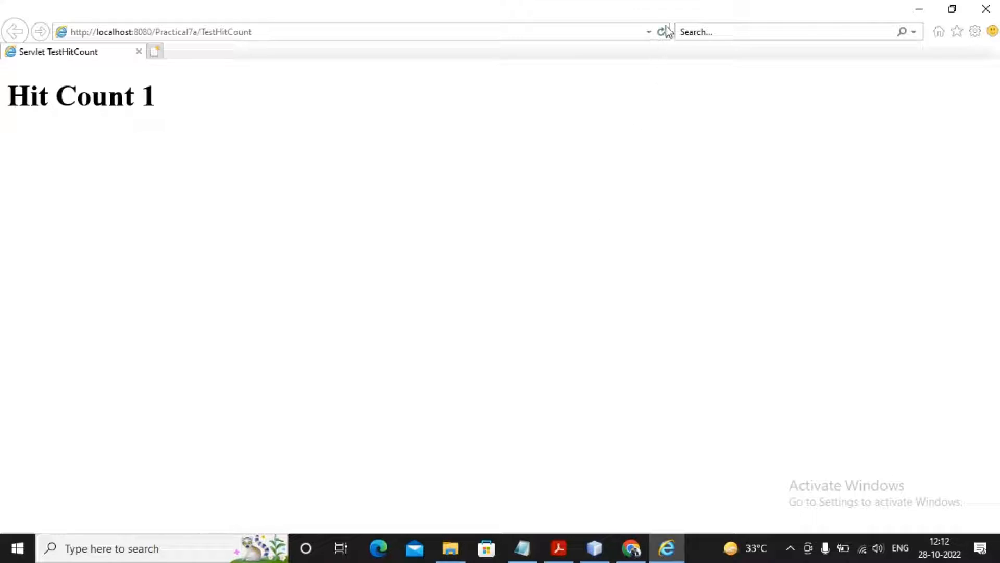
- Refresh the TestHitCount page in Internet Explorer so it shows Hit Count 2
click(661, 32)
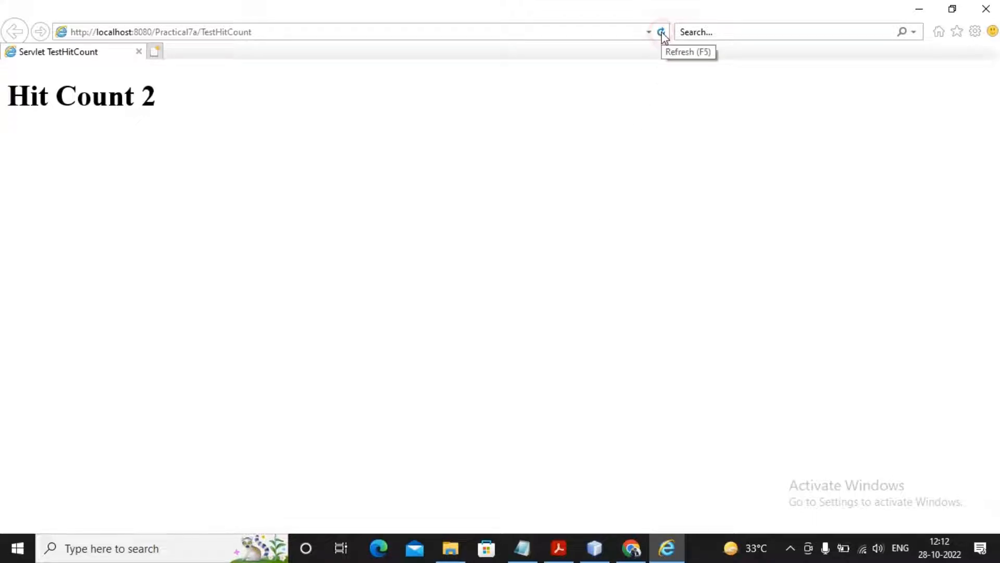
click(661, 32)
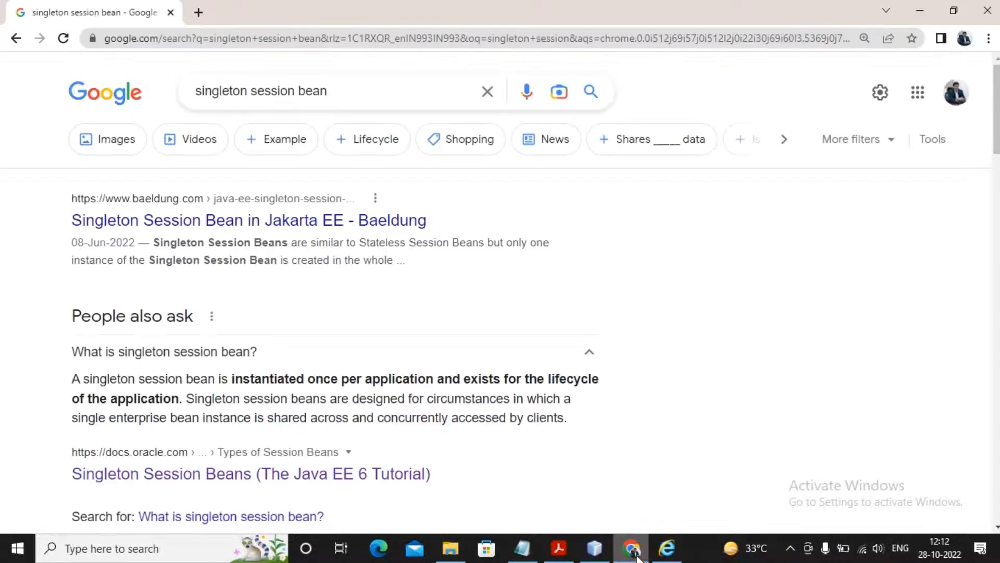
- Reload the TestHitCount page in Chrome, then start a new incognito window
click(446, 38)
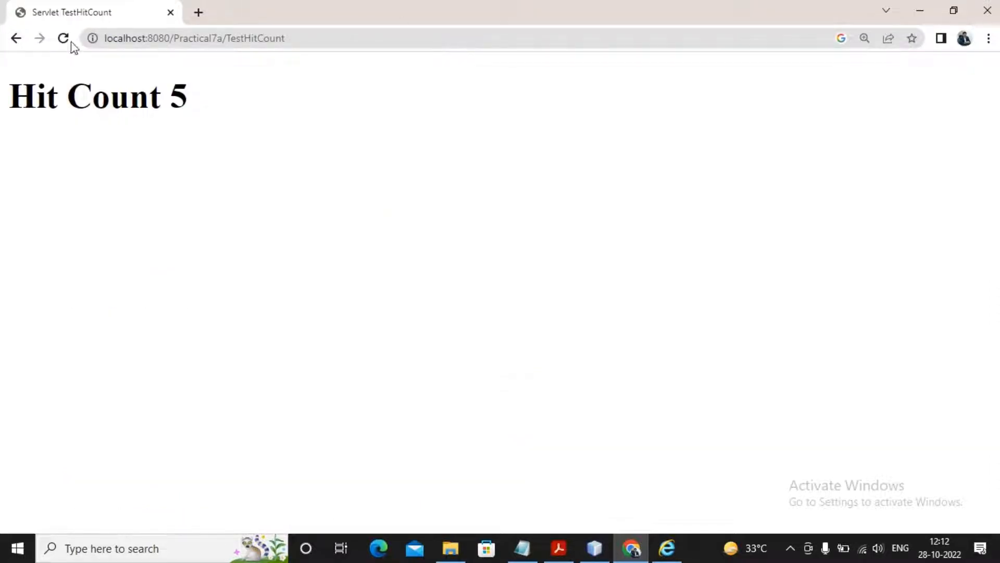
click(62, 38)
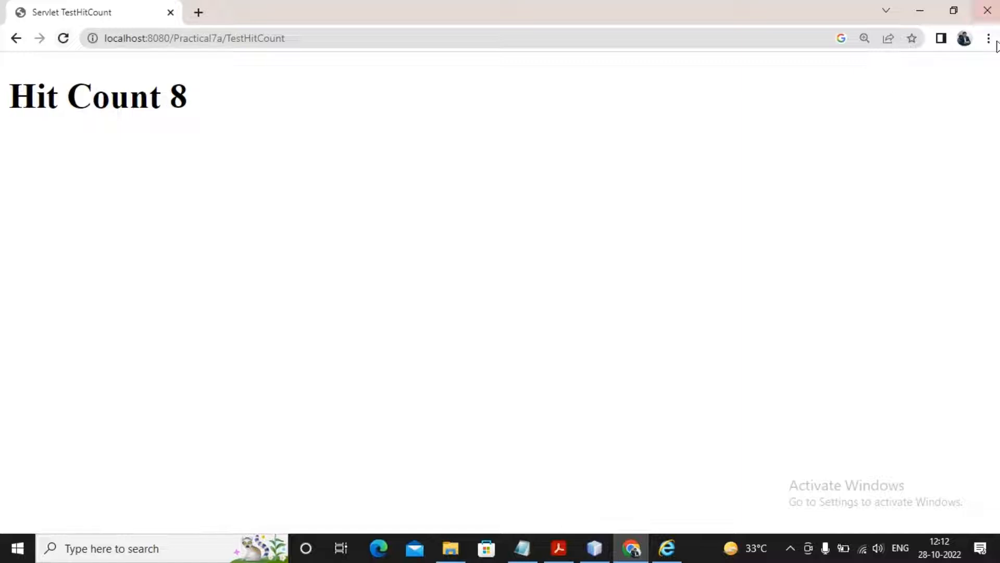
click(988, 39)
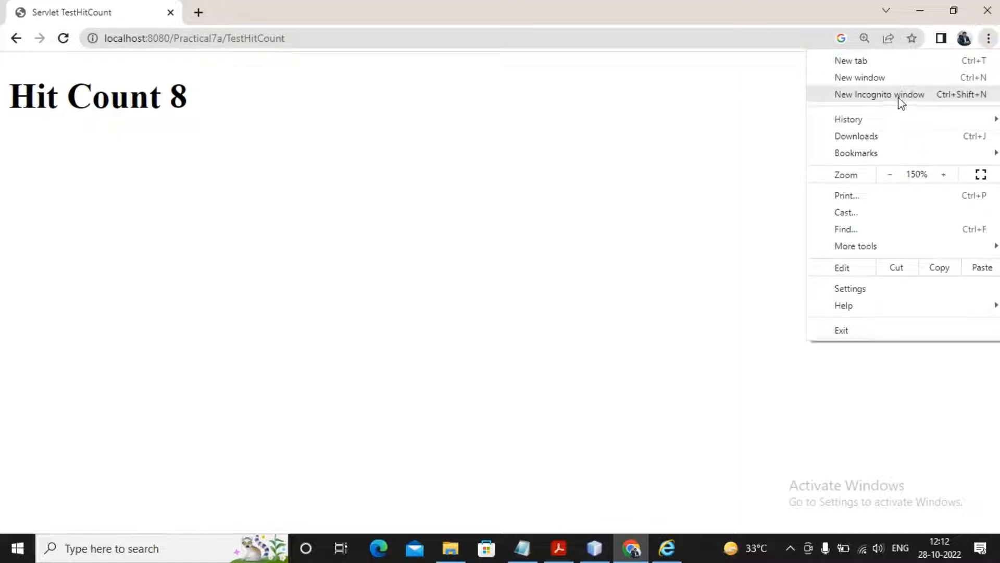
click(879, 94)
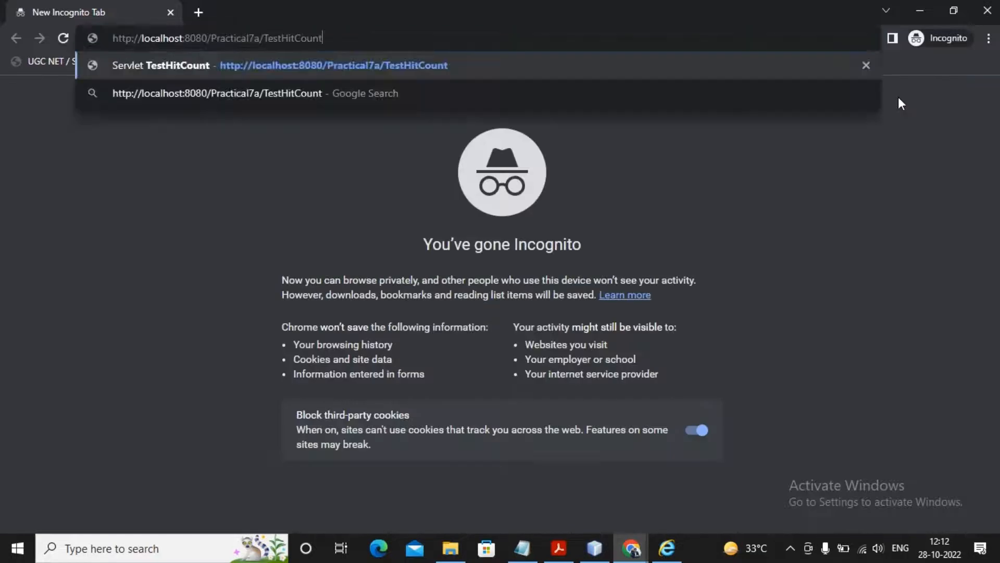
- Load the TestHitCount servlet URL in the incognito window and refresh until Hit Count 12
key(Enter)
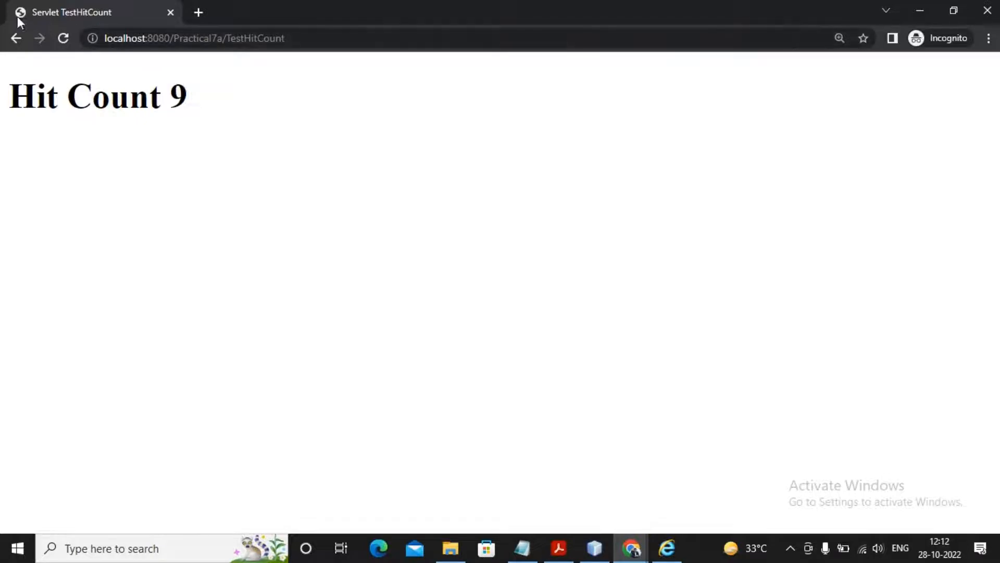
click(62, 38)
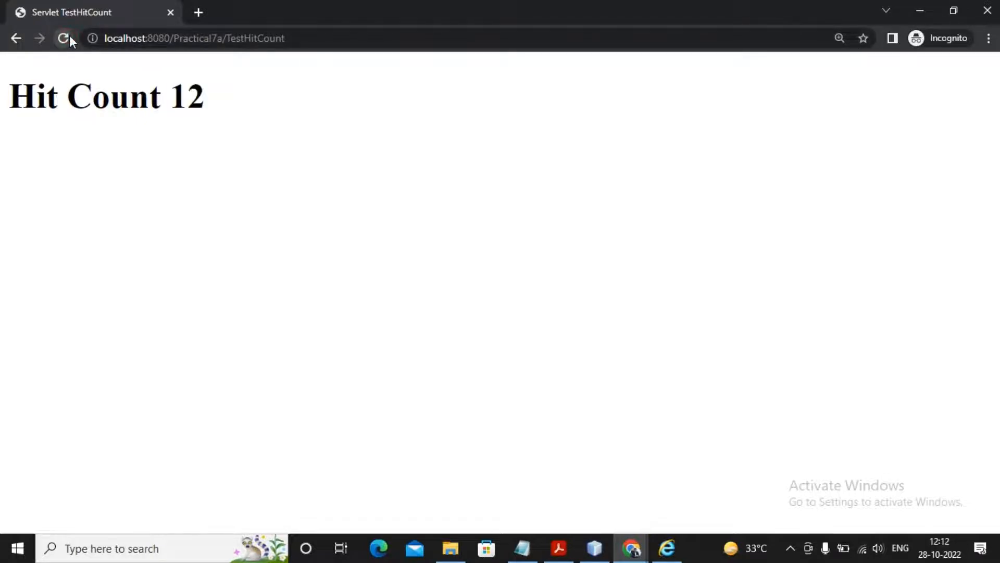
click(64, 39)
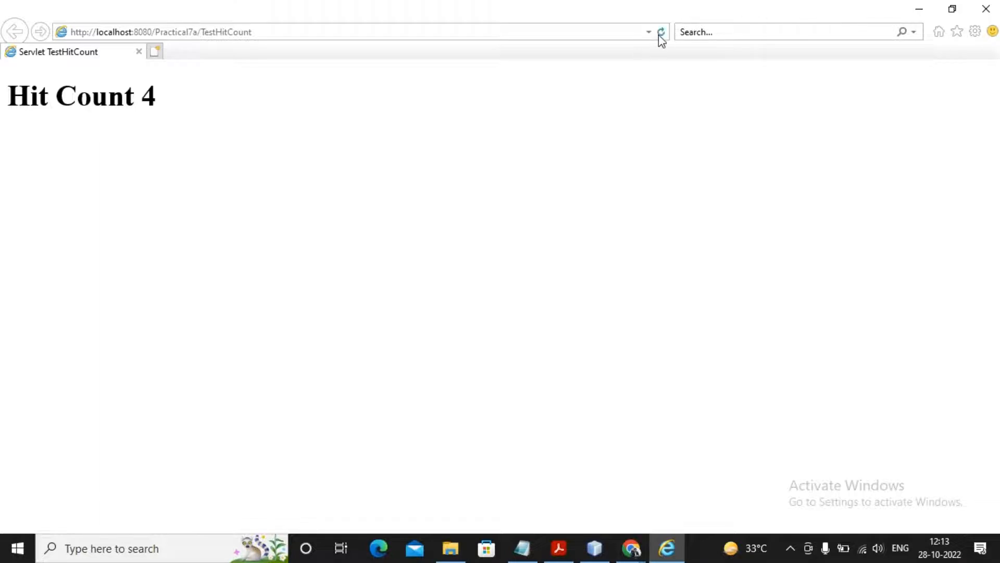
- Refresh the Internet Explorer page to show the shared Hit Count 14
click(661, 33)
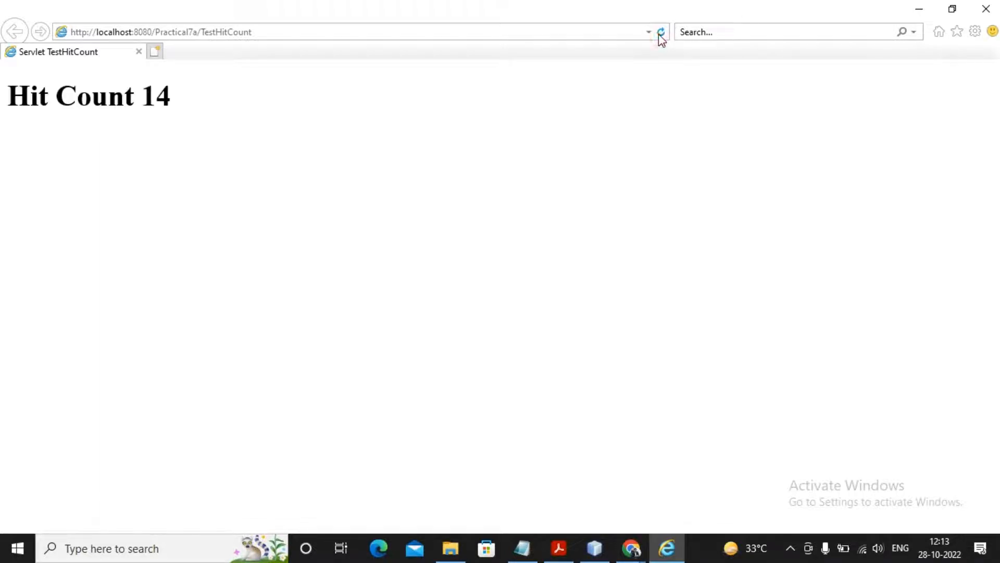
mouse_move(660, 32)
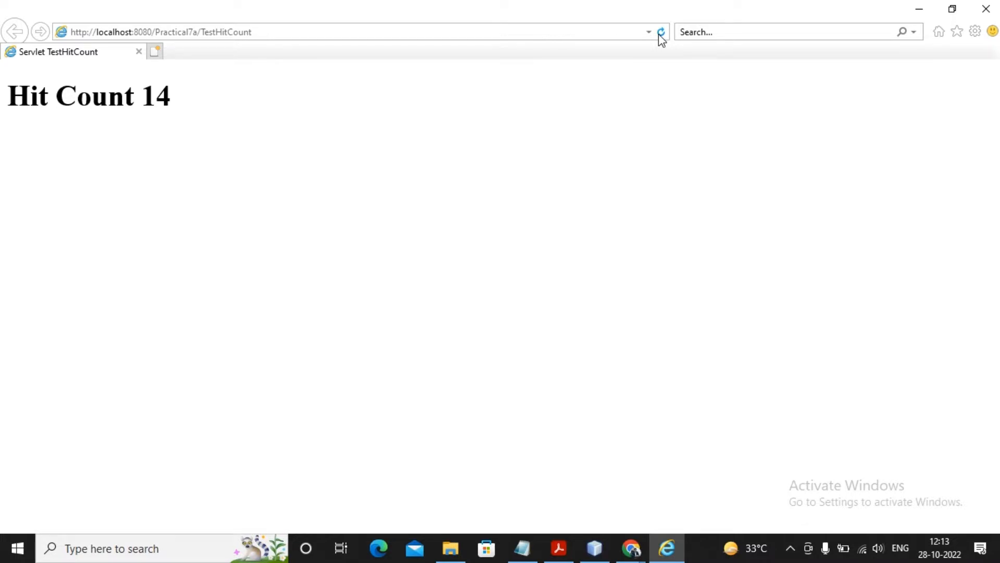
mouse_move(811, 70)
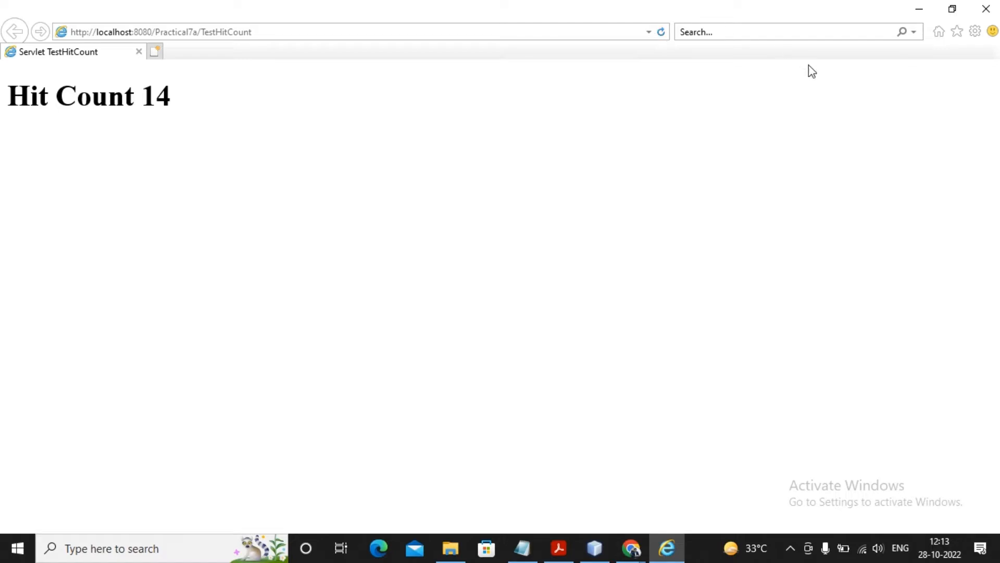